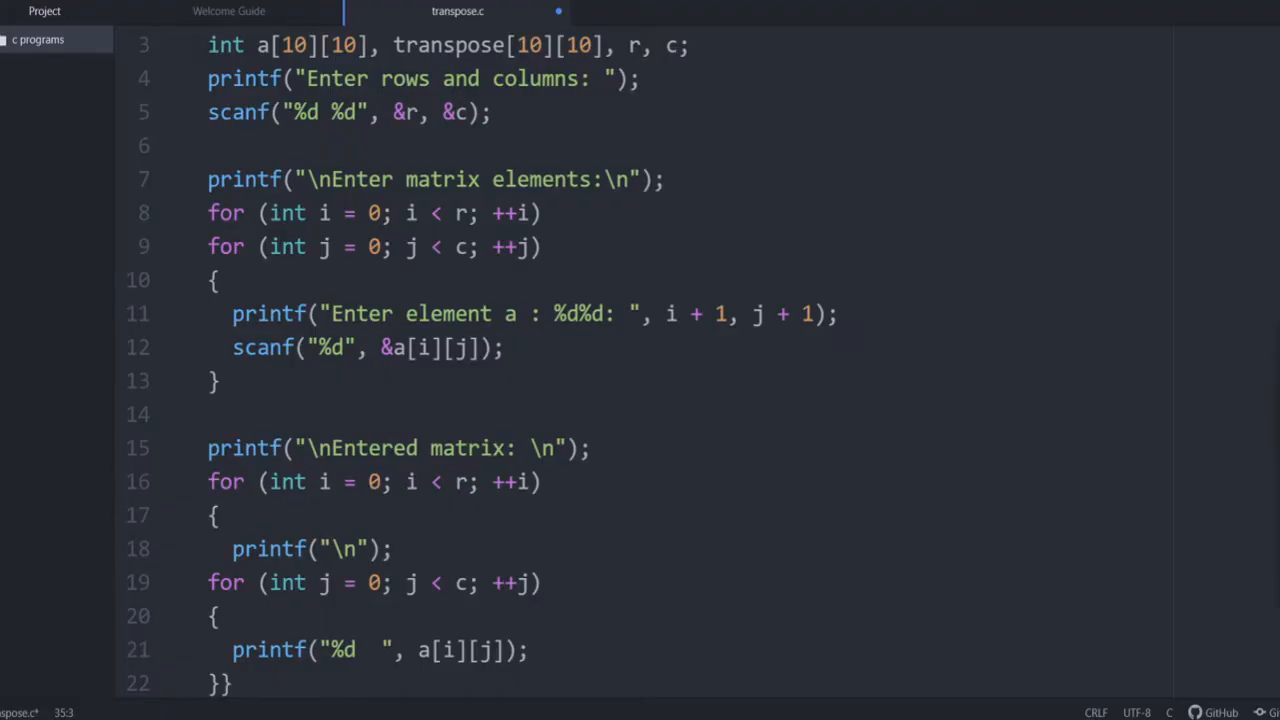
{"action": "mouse_move", "coordinate": [978, 75]}
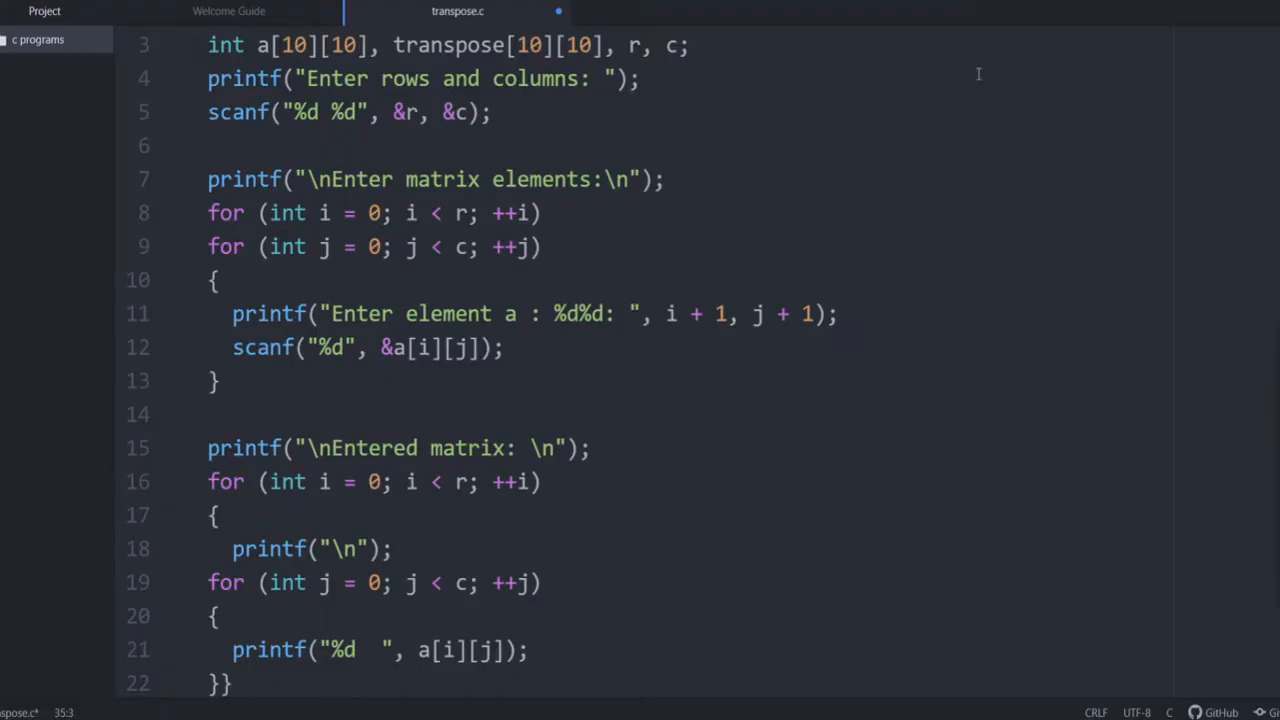
{"action": "mouse_move", "coordinate": [1036, 135]}
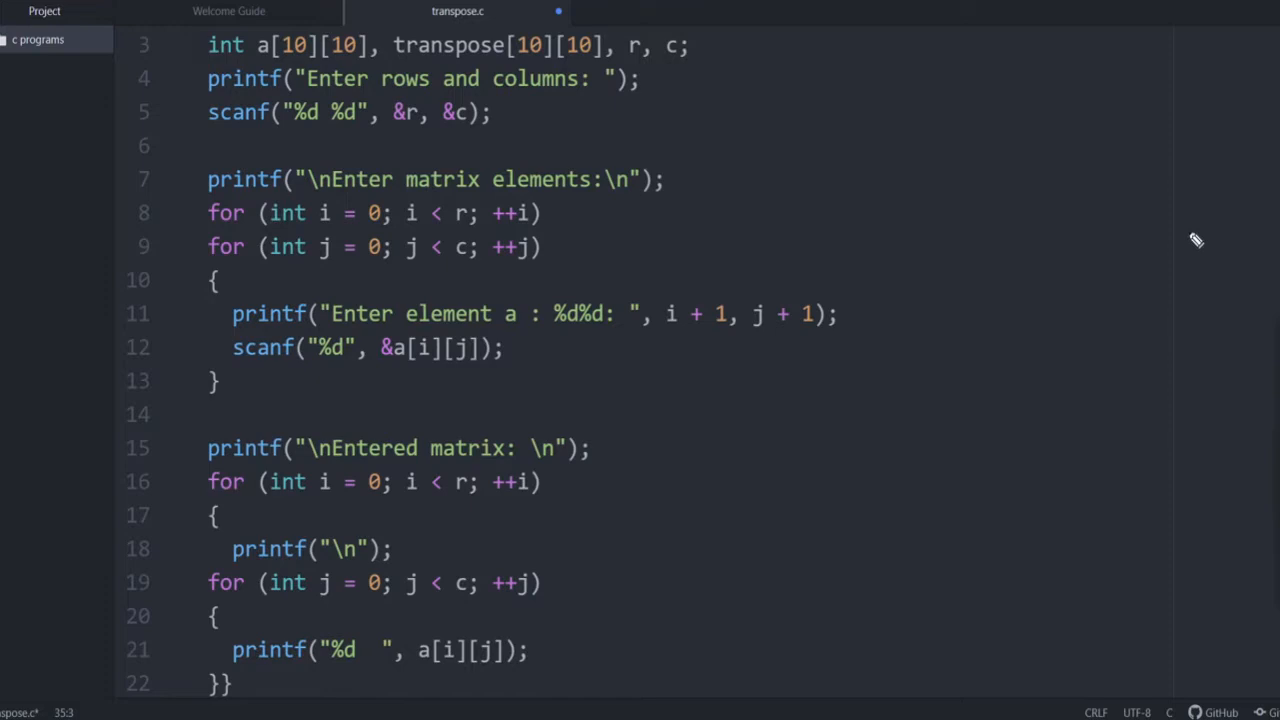
{"action": "mouse_move", "coordinate": [992, 68]}
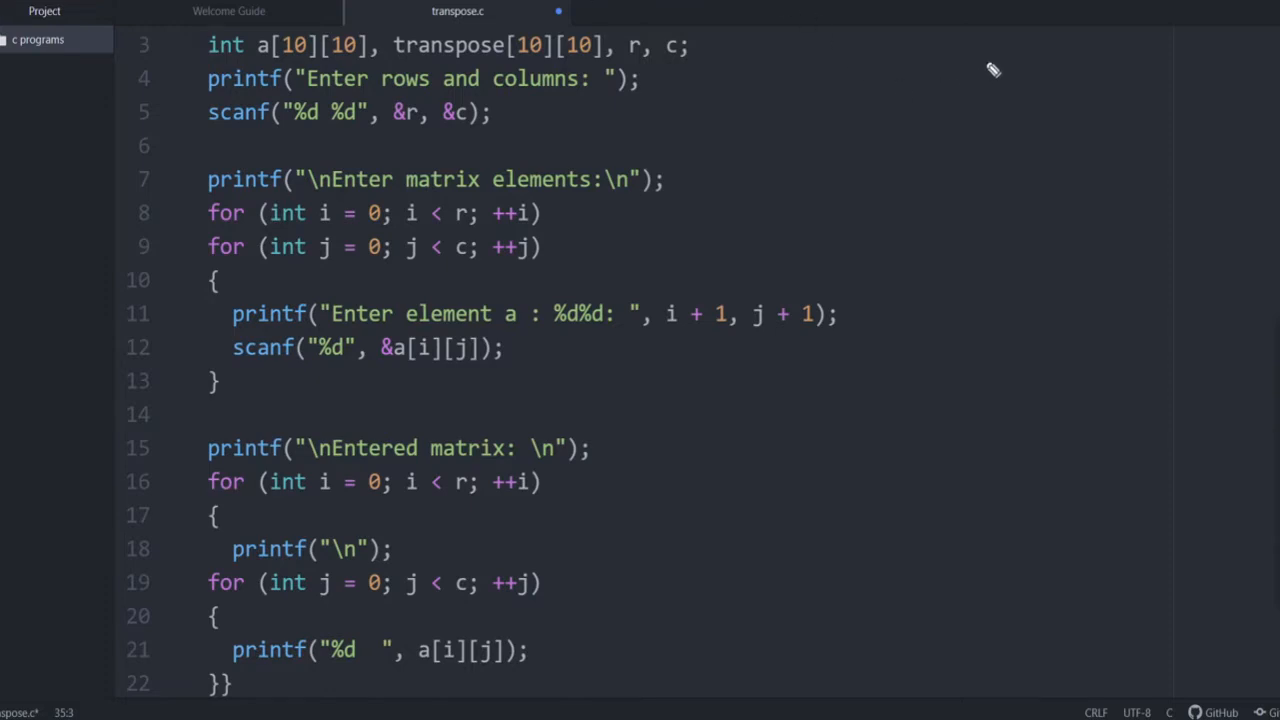
Sketch a bracketed 3×3 matrix of 1–9 with row-column index labels beside the code
{"action": "left_click_drag", "start_coordinate": [990, 55], "coordinate": [970, 158]}
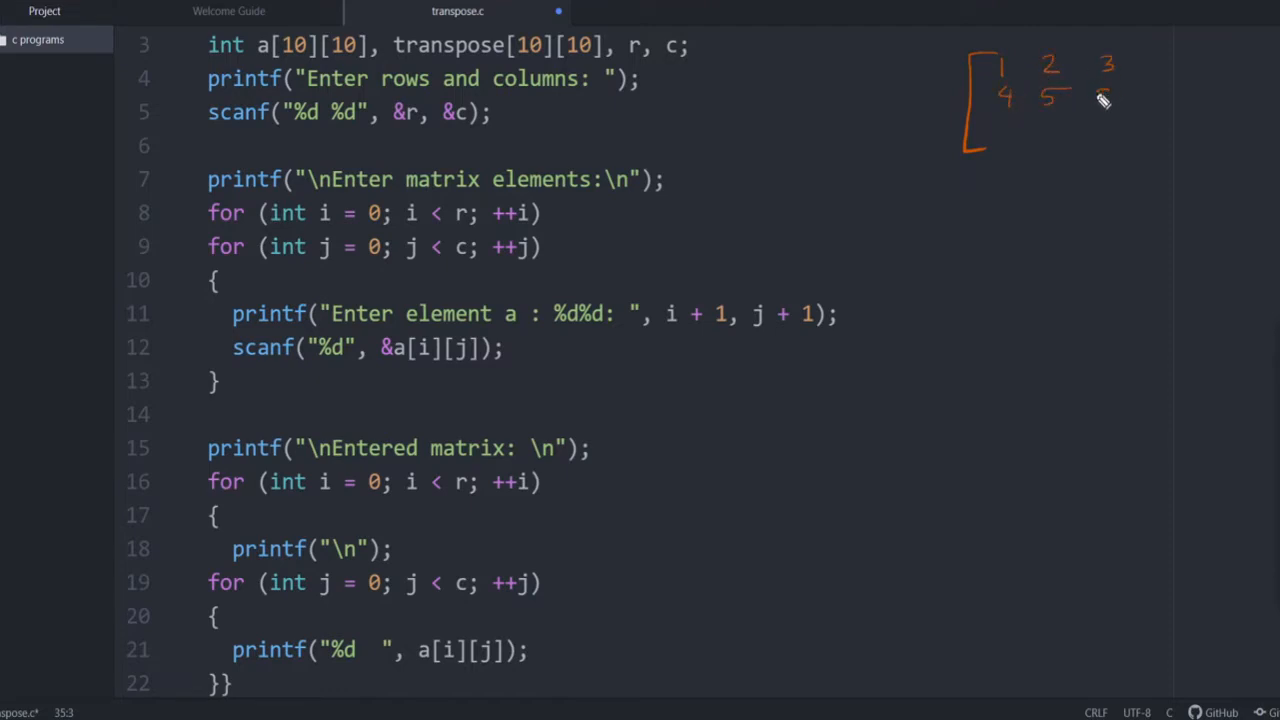
{"action": "left_click_drag", "start_coordinate": [1100, 95], "coordinate": [1055, 135]}
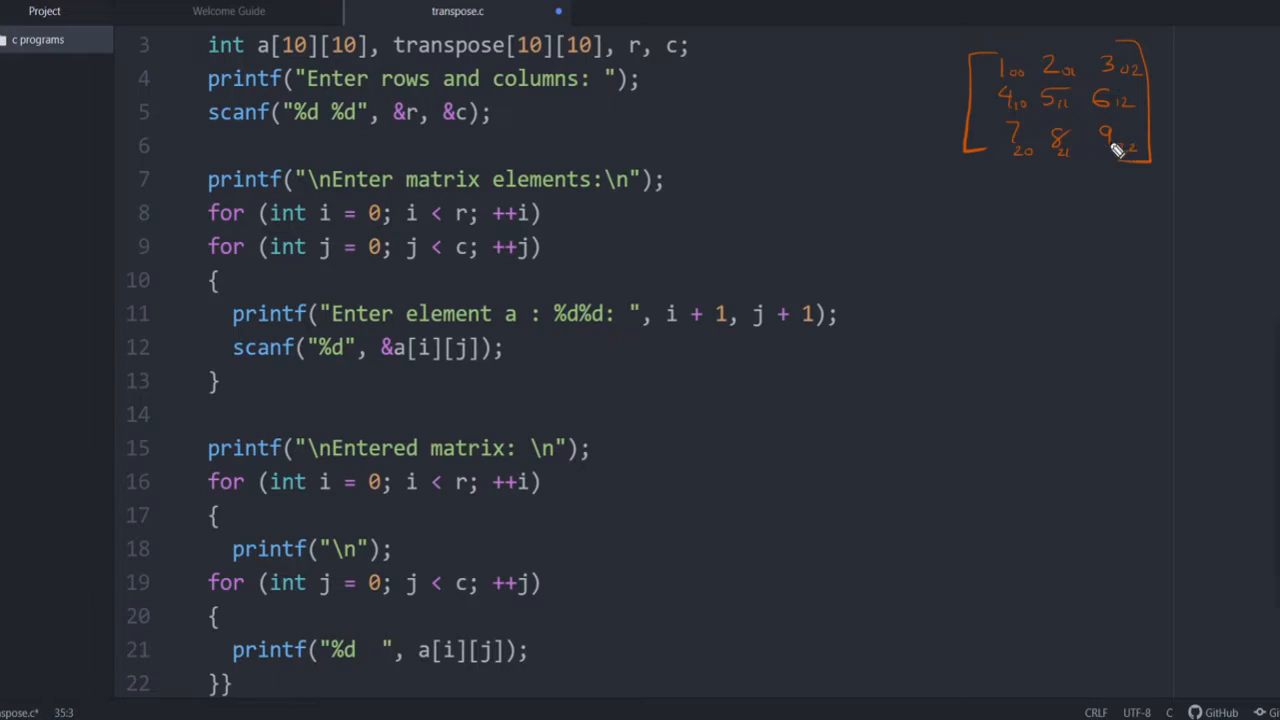
{"action": "mouse_move", "coordinate": [673, 342]}
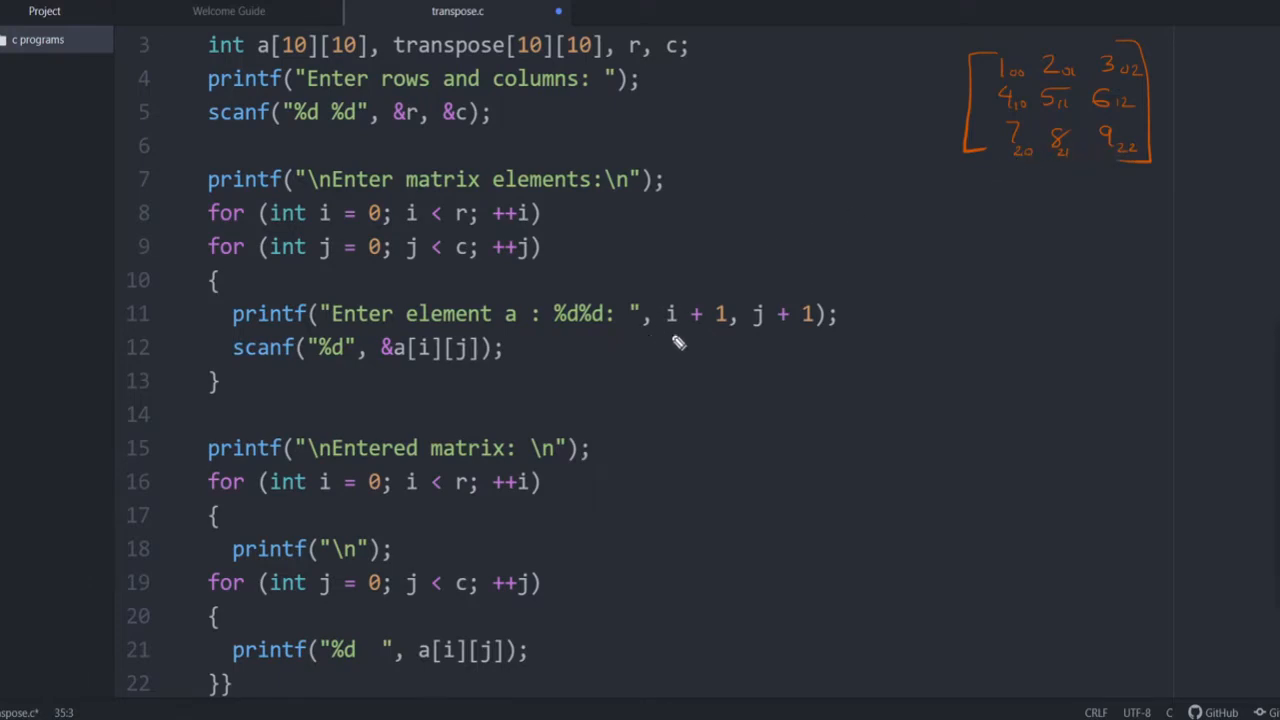
{"action": "mouse_move", "coordinate": [1055, 192]}
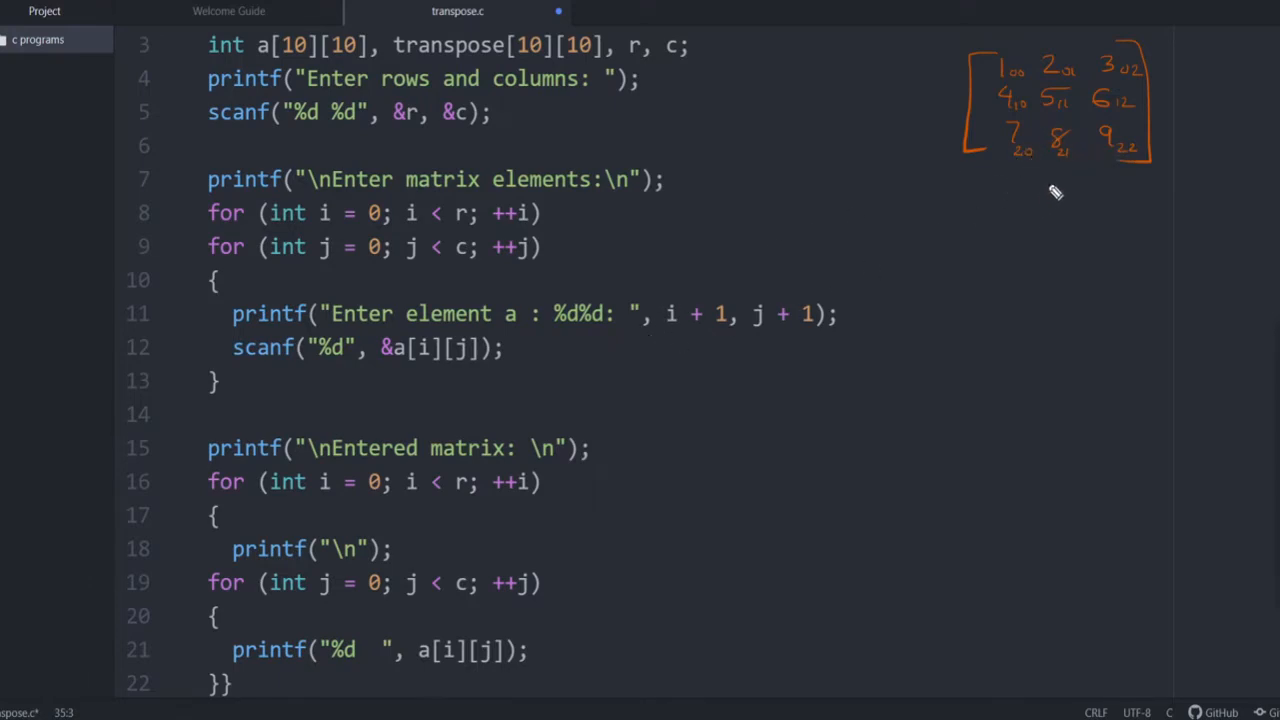
Draw a down arrow labelled Transpose to the matrix 1 4 7 / 2 5 8 / 3 6 9
{"action": "left_click_drag", "start_coordinate": [1030, 195], "coordinate": [1030, 210]}
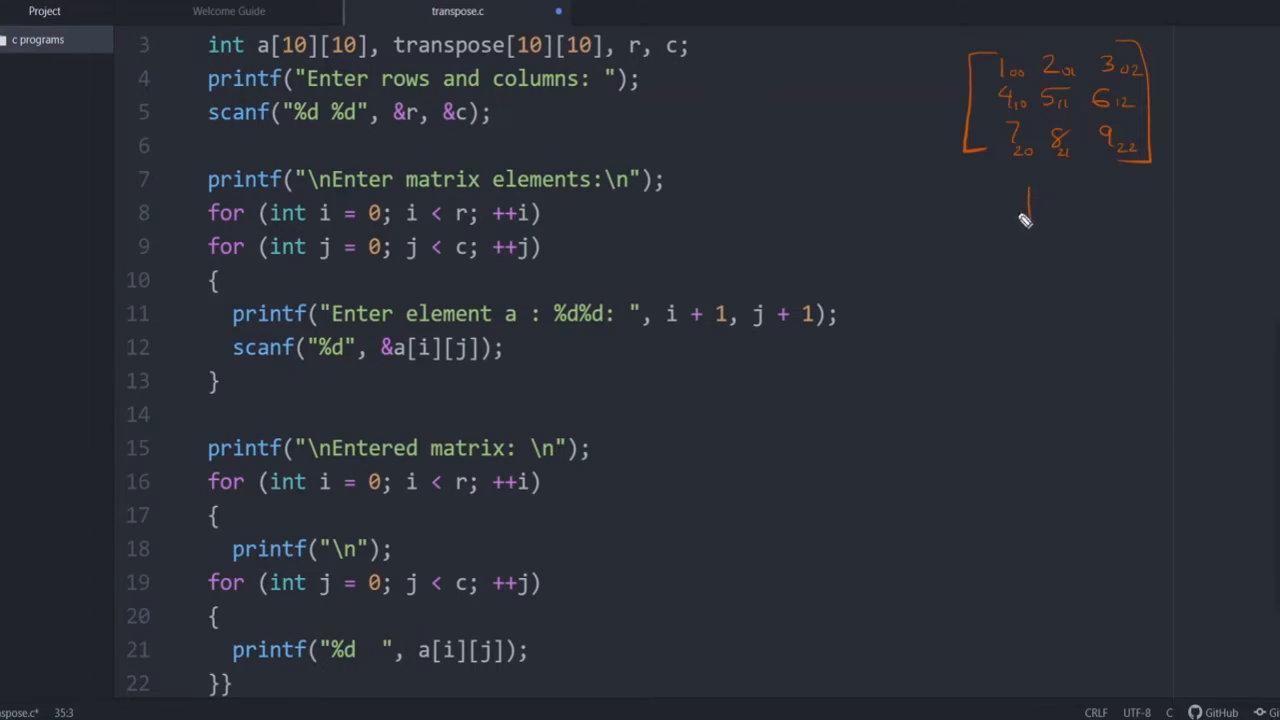
{"action": "left_click_drag", "start_coordinate": [1028, 195], "coordinate": [1028, 220]}
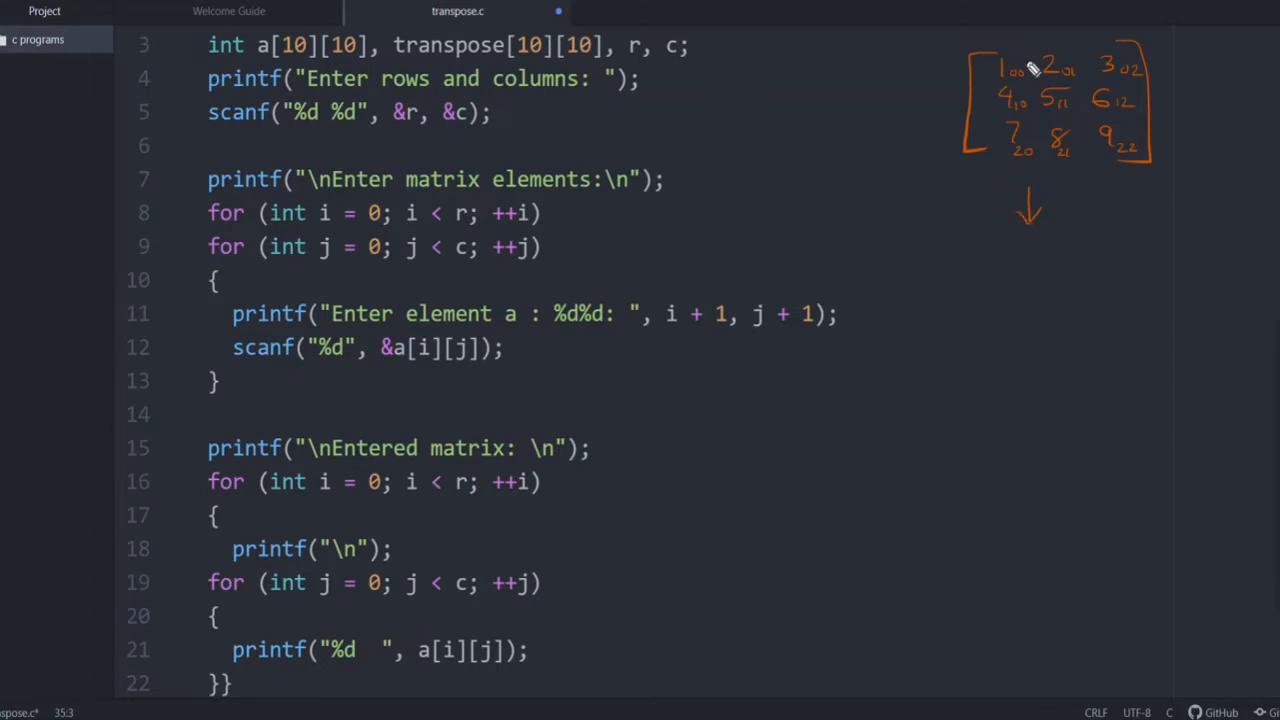
{"action": "mouse_move", "coordinate": [1058, 222]}
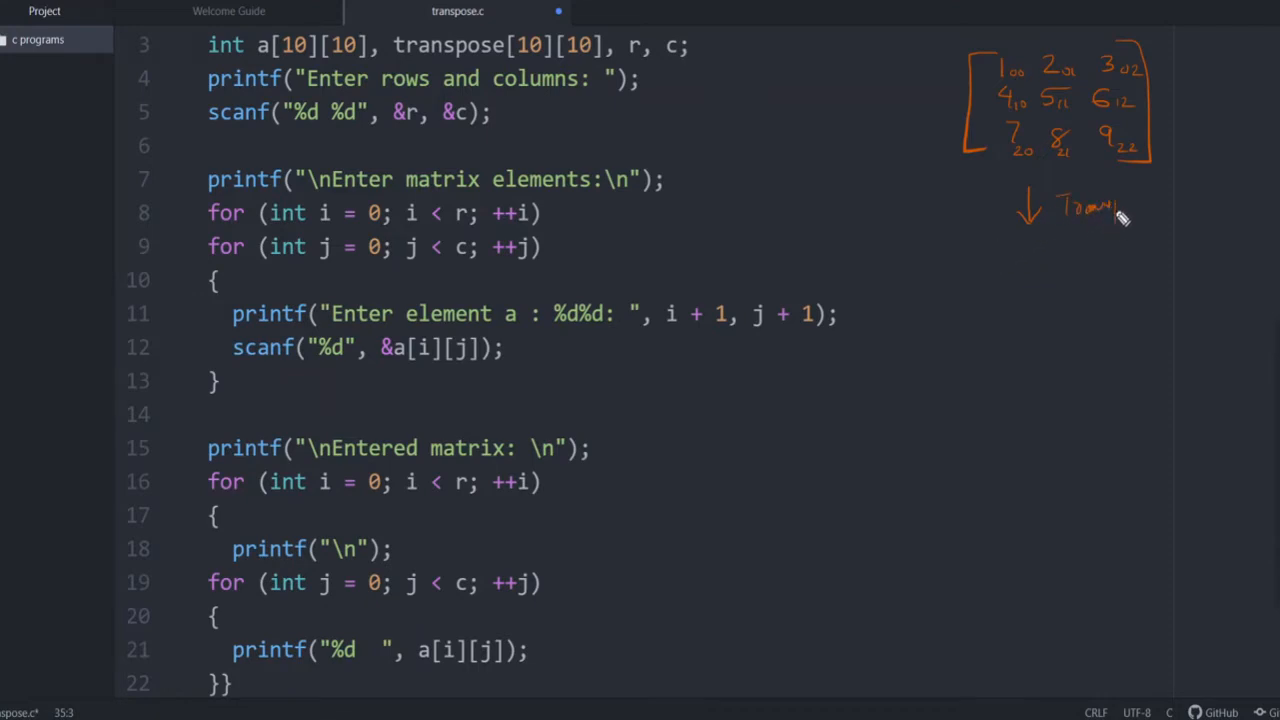
{"action": "mouse_move", "coordinate": [1045, 287]}
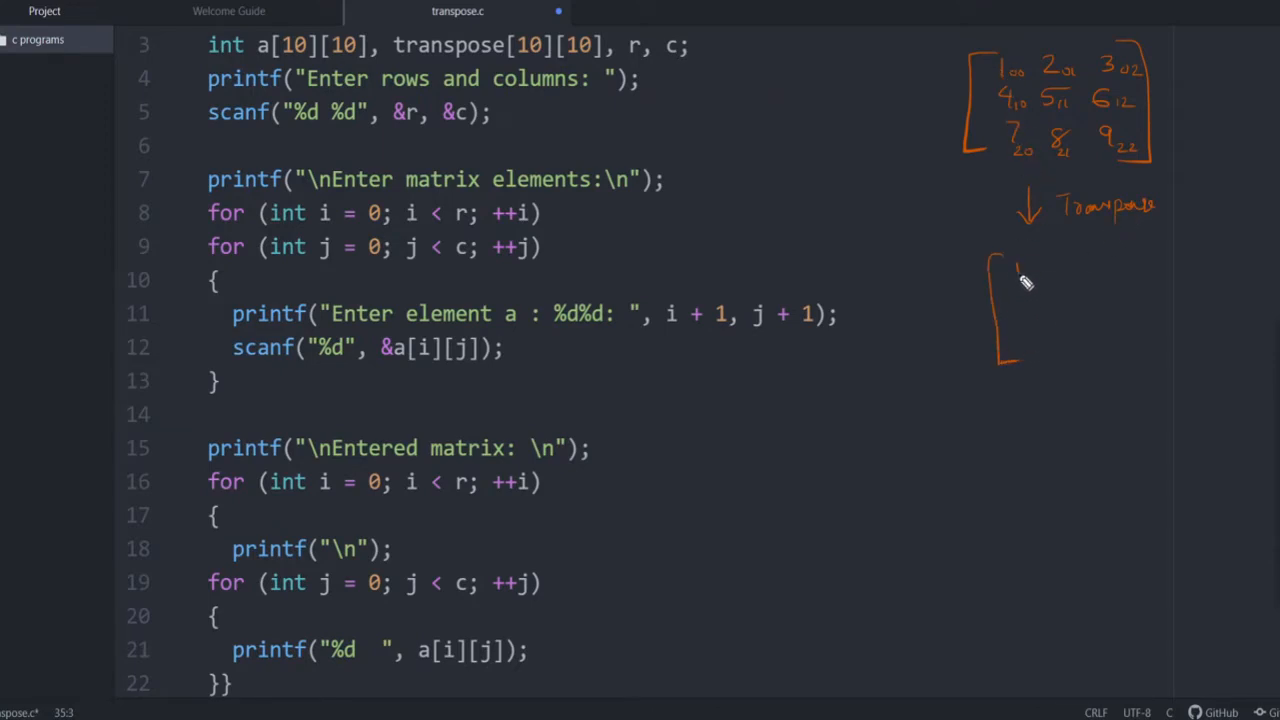
{"action": "left_click_drag", "start_coordinate": [1010, 270], "coordinate": [1130, 270]}
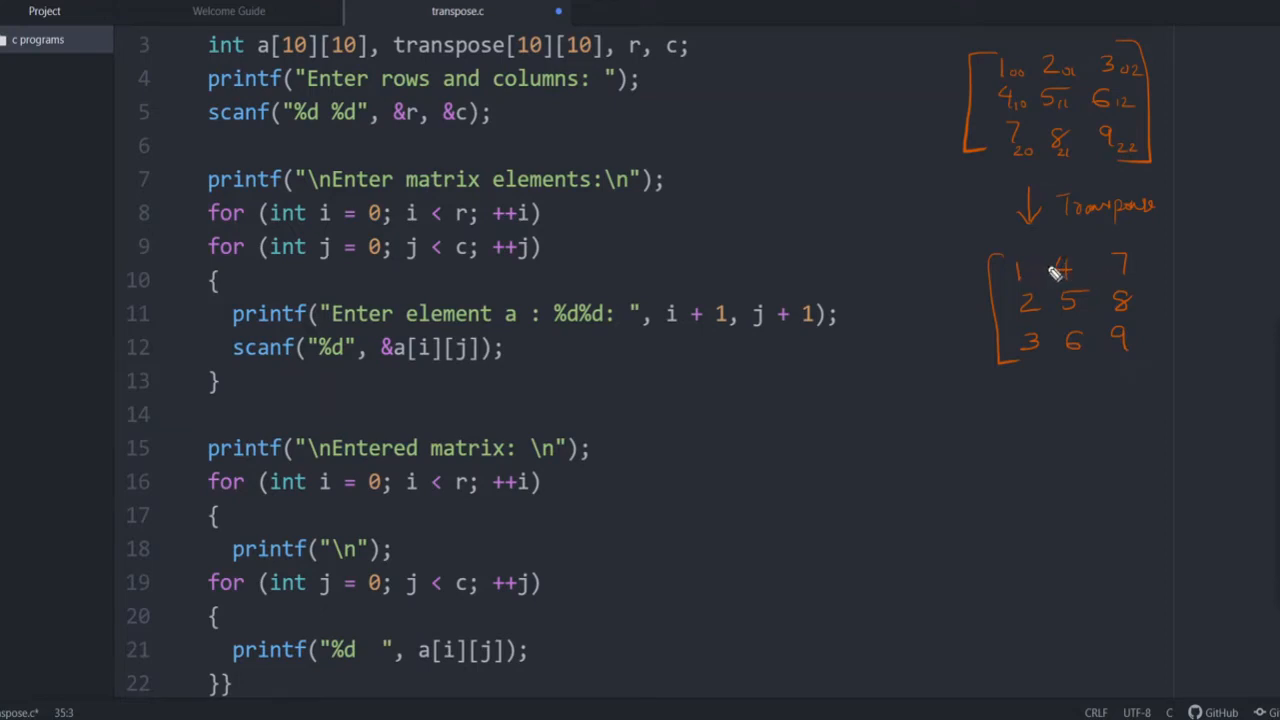
{"action": "mouse_move", "coordinate": [1143, 283]}
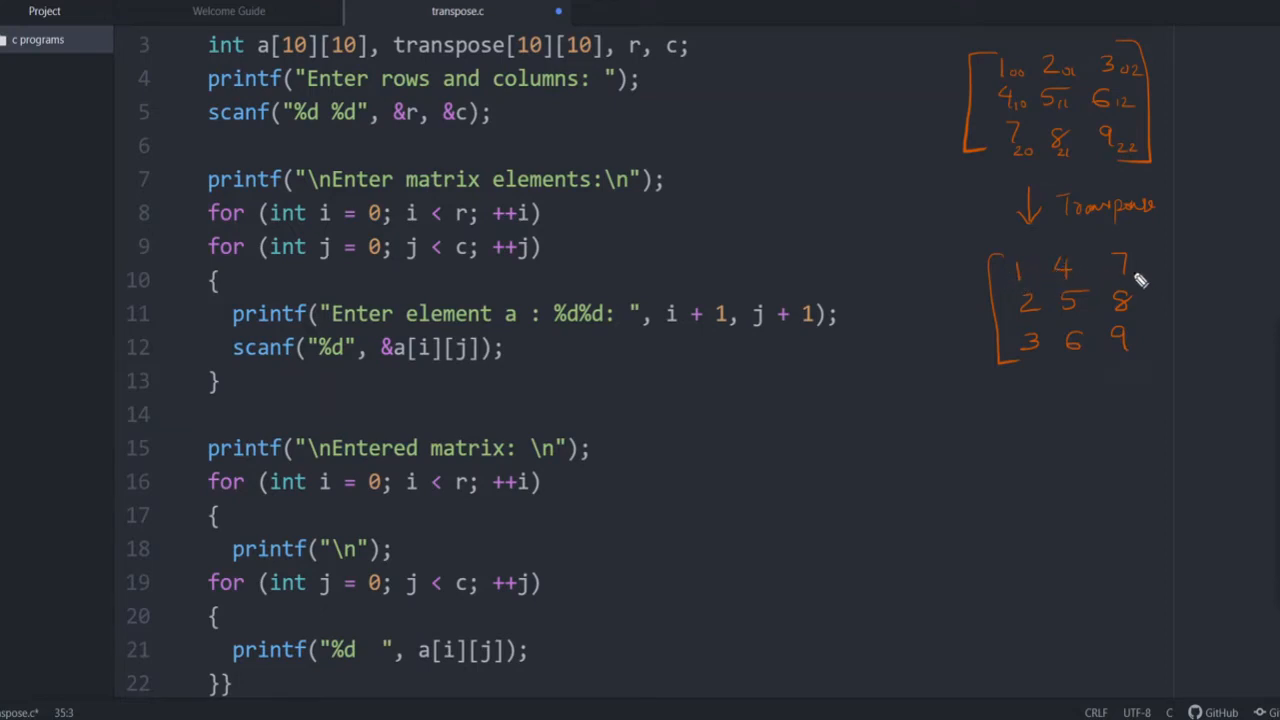
{"action": "mouse_move", "coordinate": [1028, 280]}
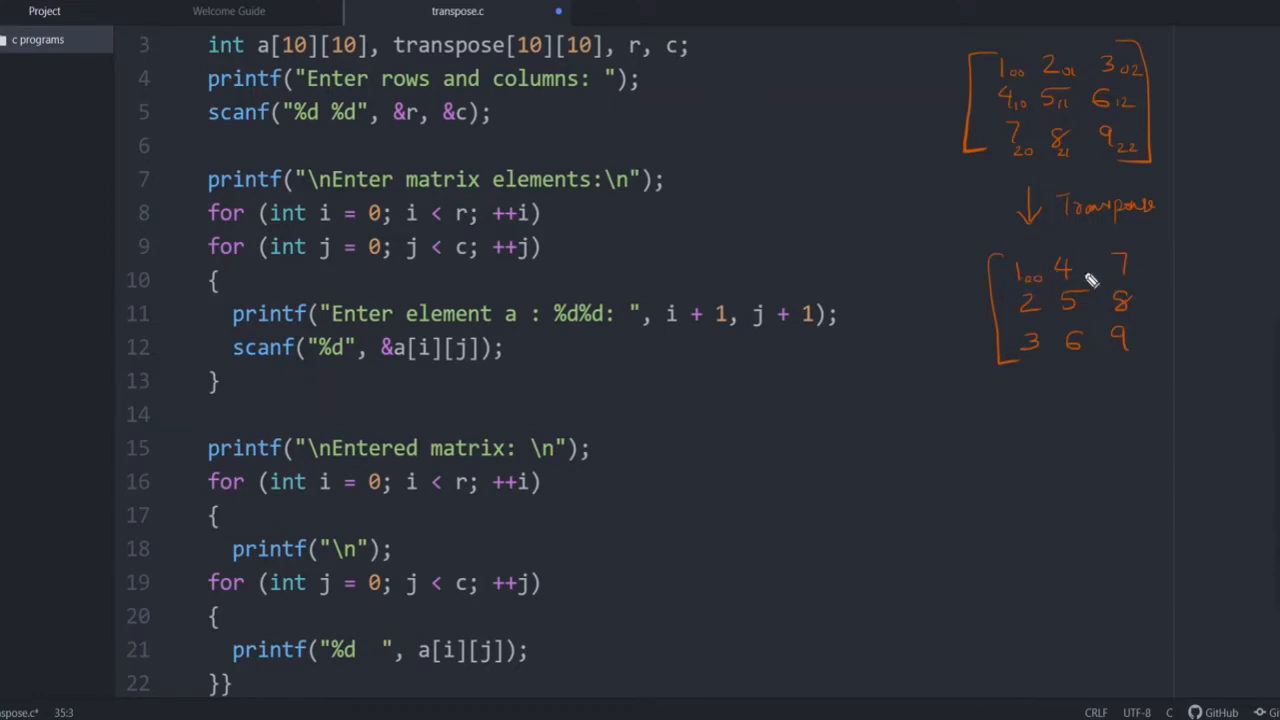
{"action": "mouse_move", "coordinate": [1087, 280]}
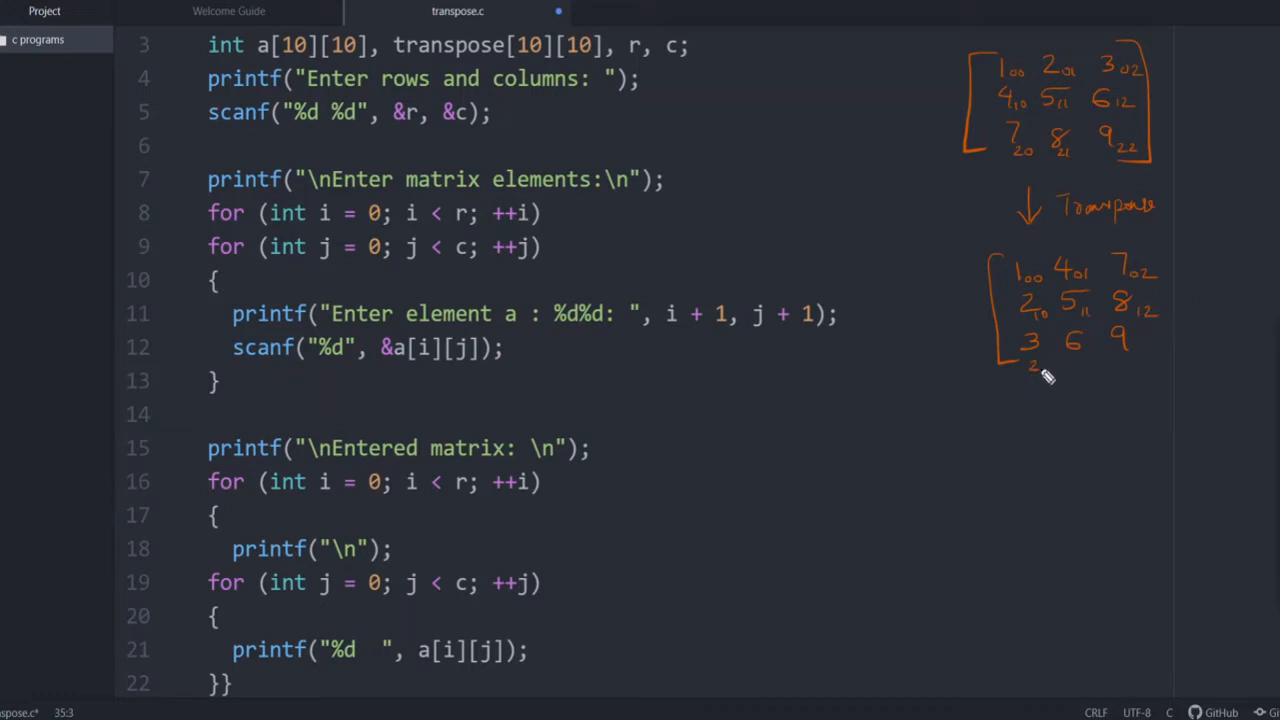
{"action": "mouse_move", "coordinate": [1145, 363]}
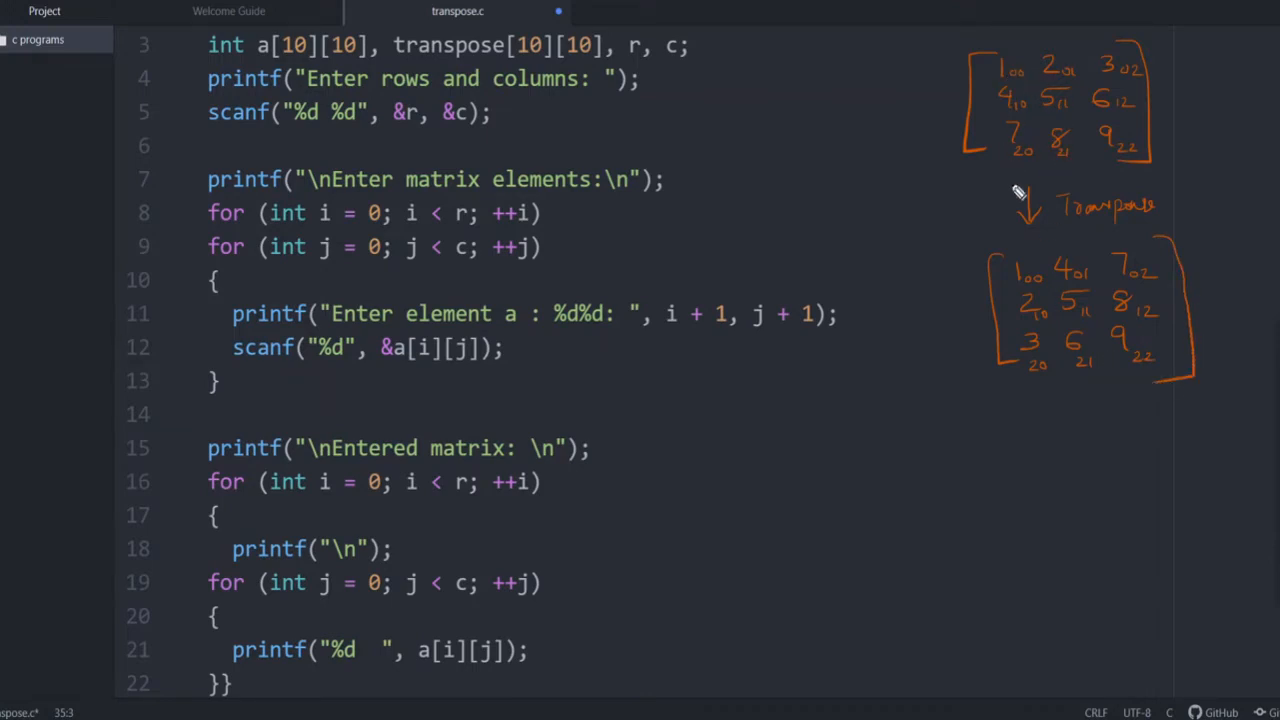
{"action": "mouse_move", "coordinate": [1037, 288]}
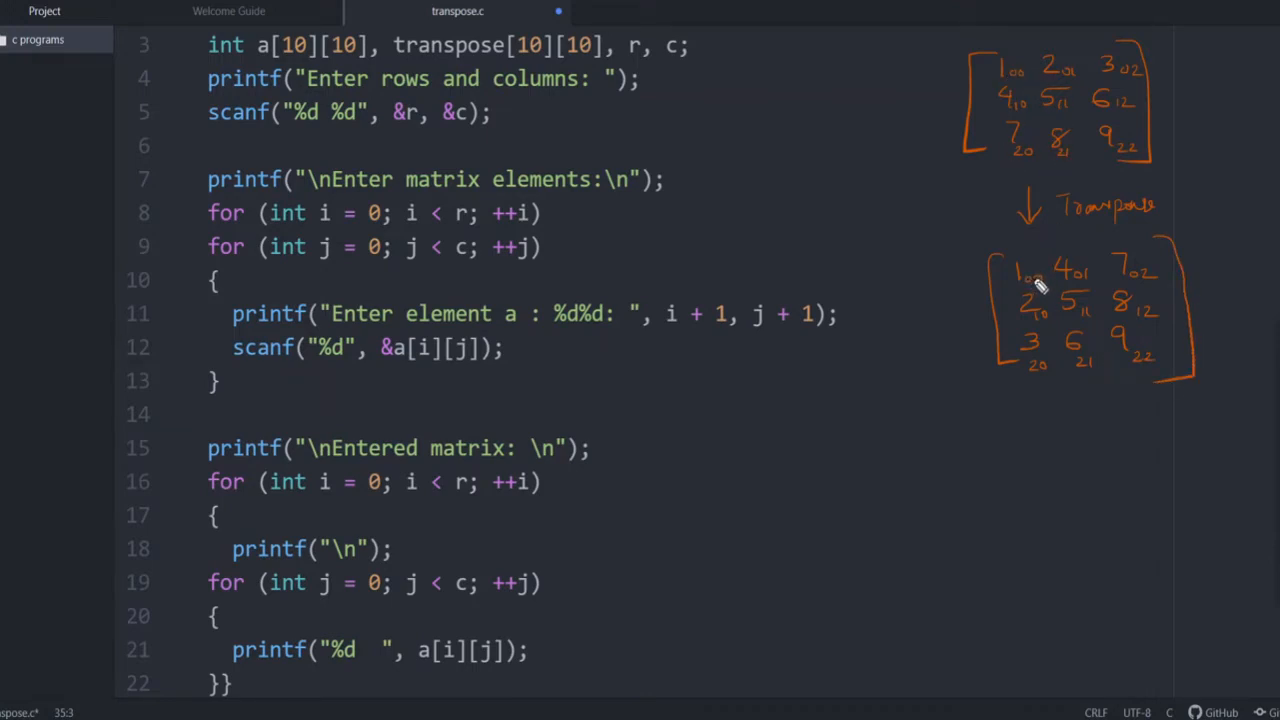
{"action": "mouse_move", "coordinate": [1065, 75]}
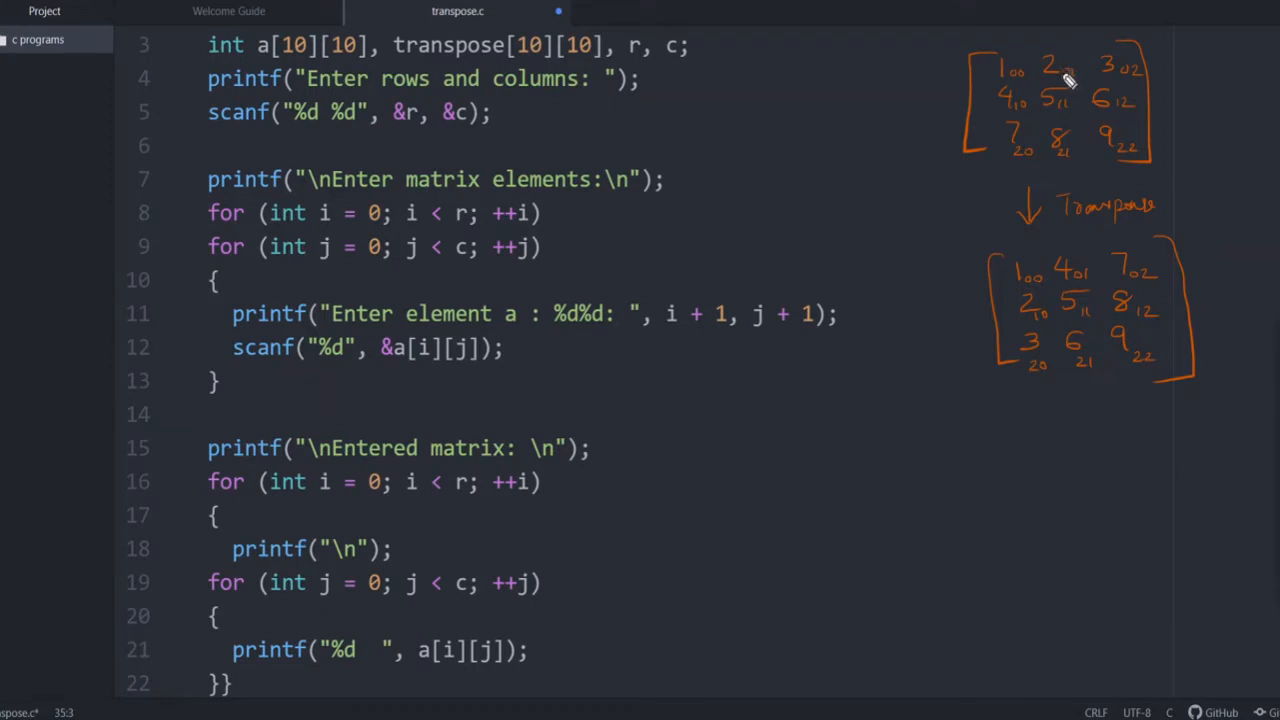
{"action": "mouse_move", "coordinate": [1027, 335]}
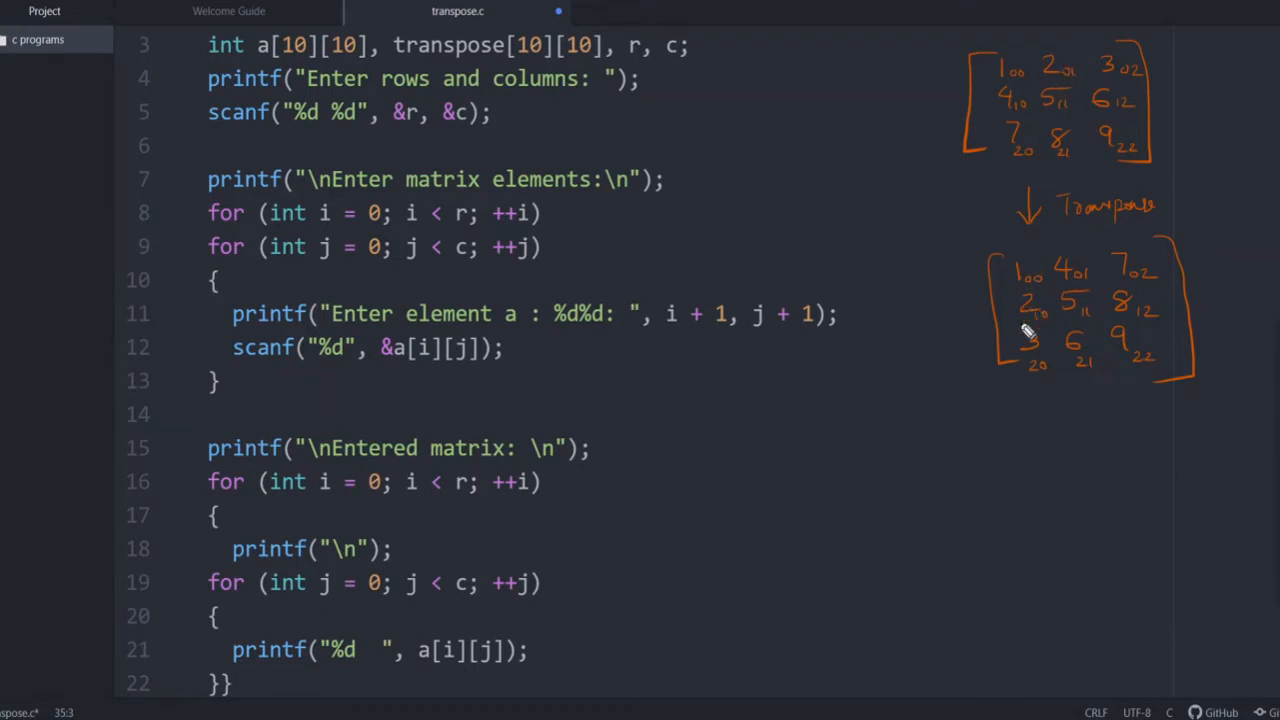
{"action": "mouse_move", "coordinate": [1050, 322]}
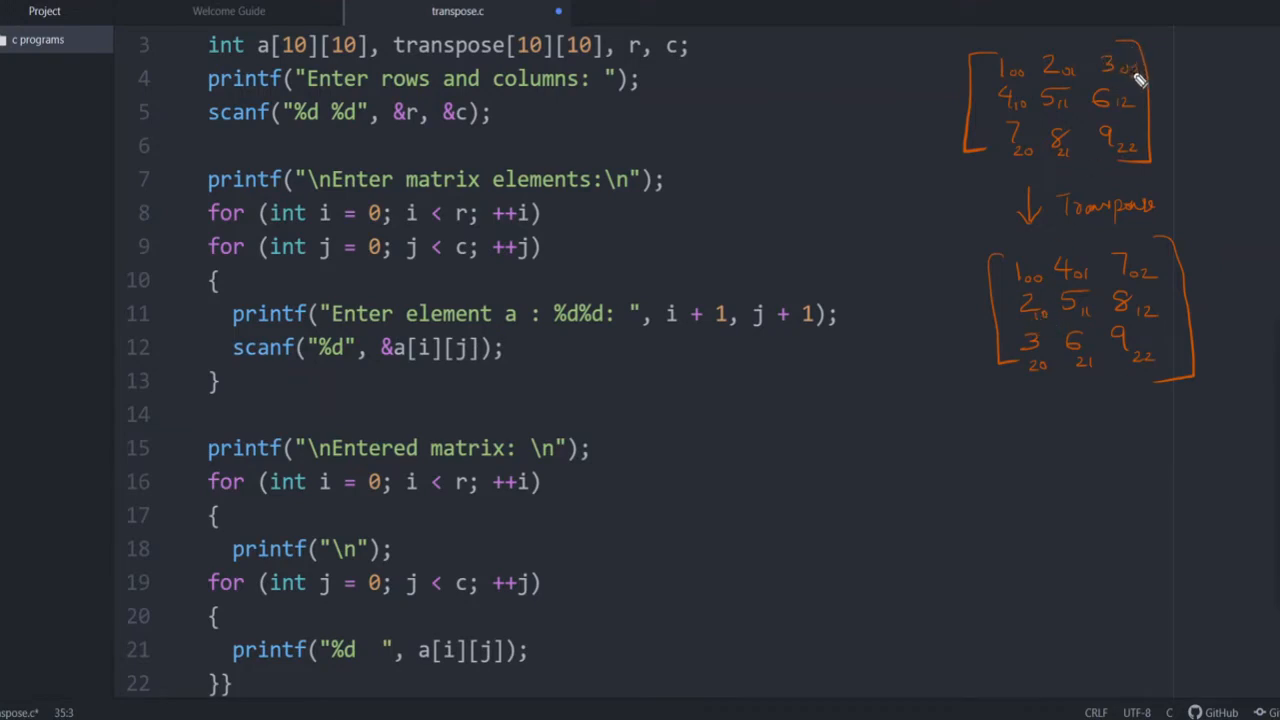
{"action": "mouse_move", "coordinate": [1043, 372]}
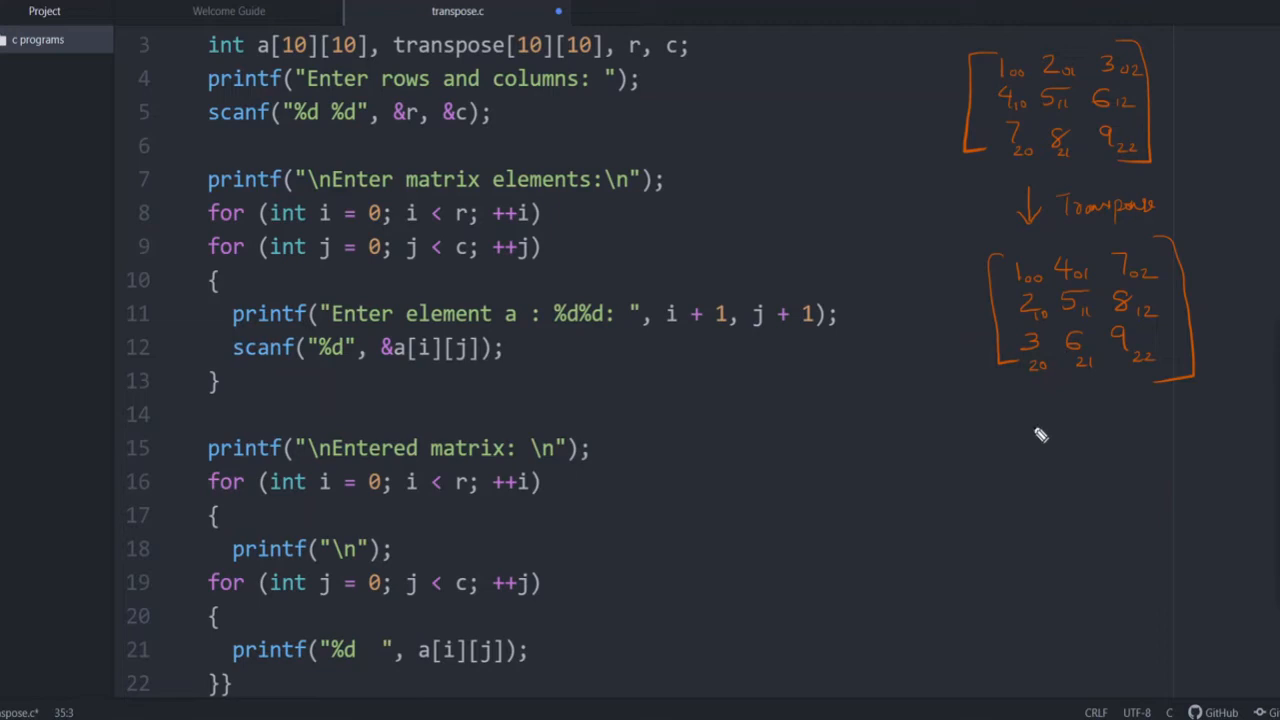
Handwrite t[j][i] = a[i][j] under the transposed matrix
{"action": "left_click_drag", "start_coordinate": [1020, 420], "coordinate": [1045, 450]}
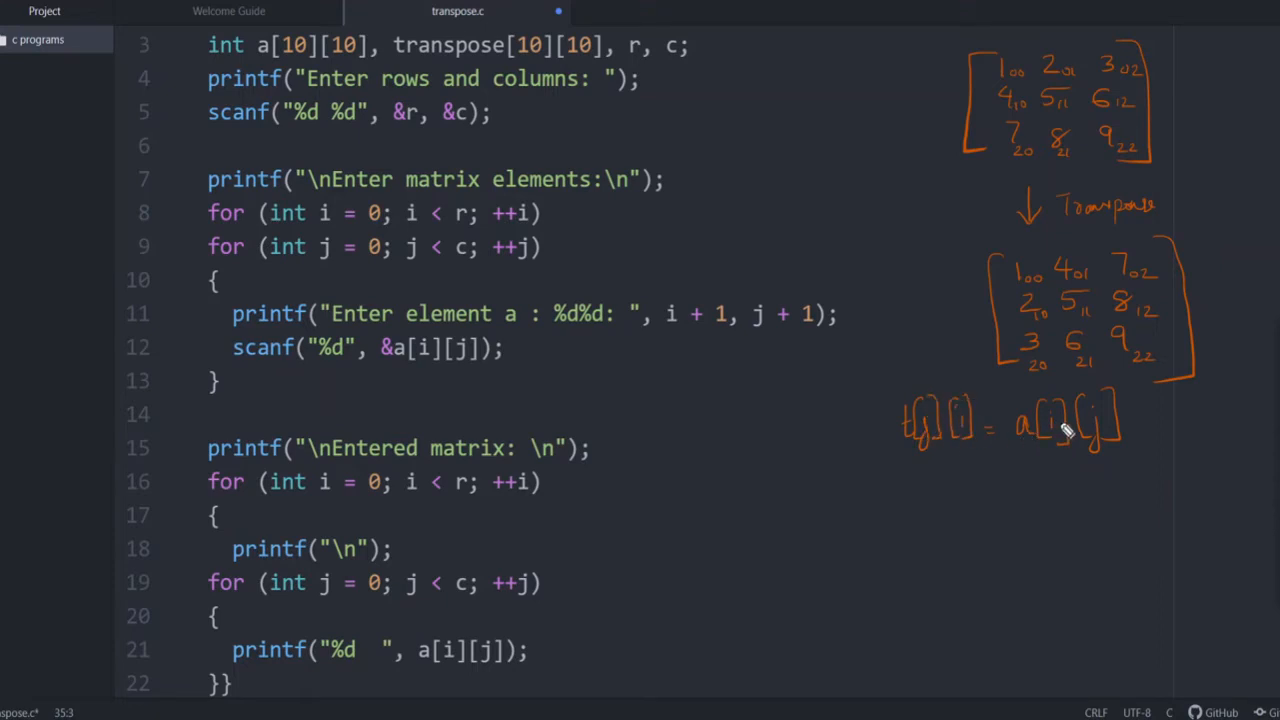
{"action": "mouse_move", "coordinate": [1102, 415]}
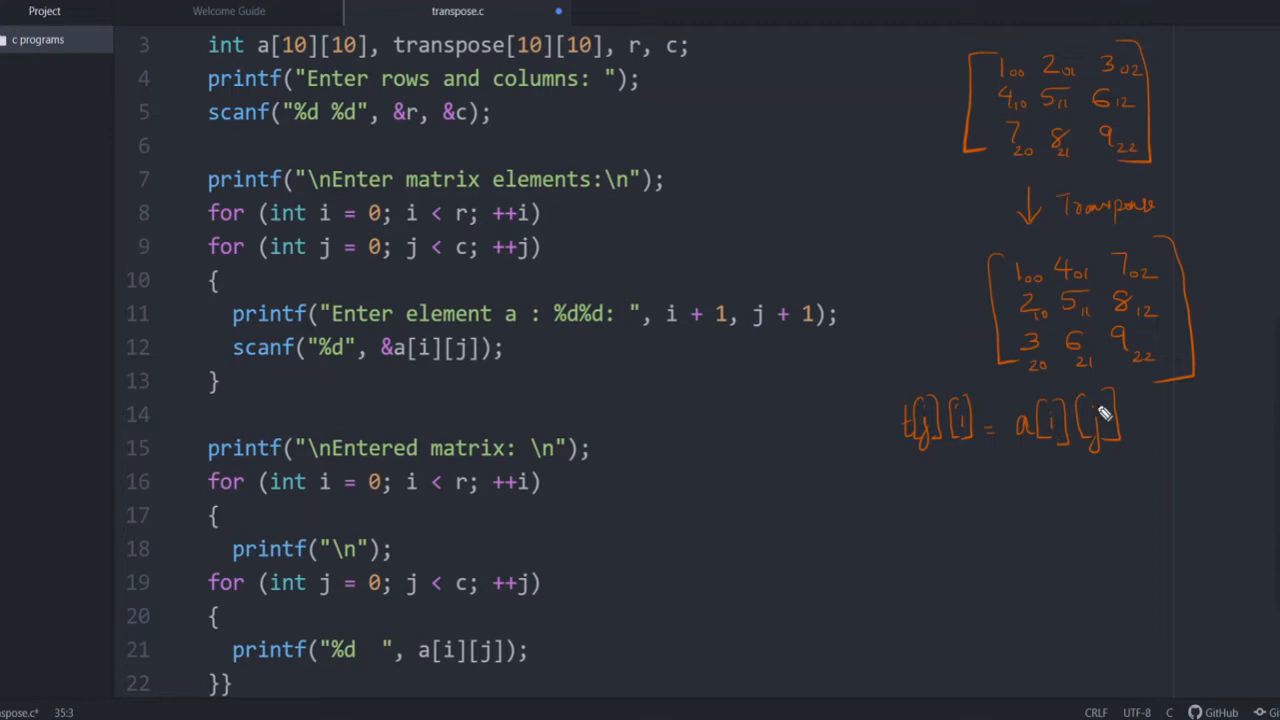
{"action": "mouse_move", "coordinate": [957, 447]}
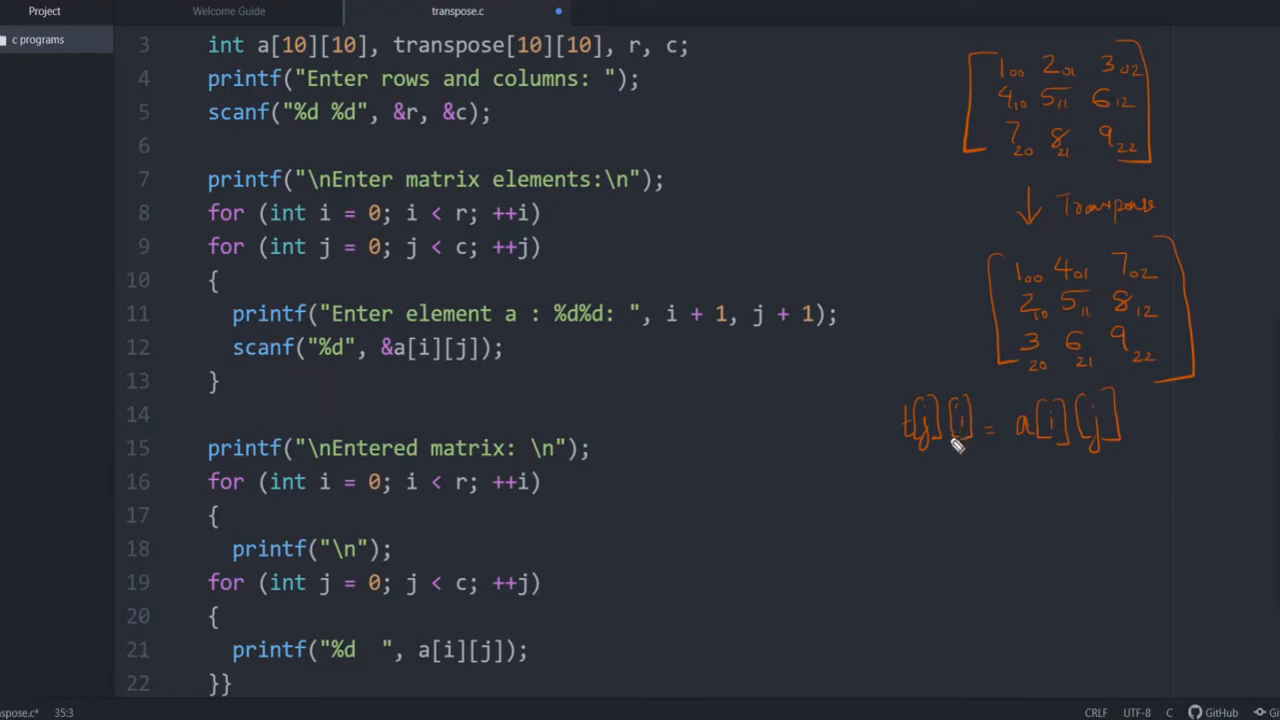
{"action": "mouse_move", "coordinate": [963, 423]}
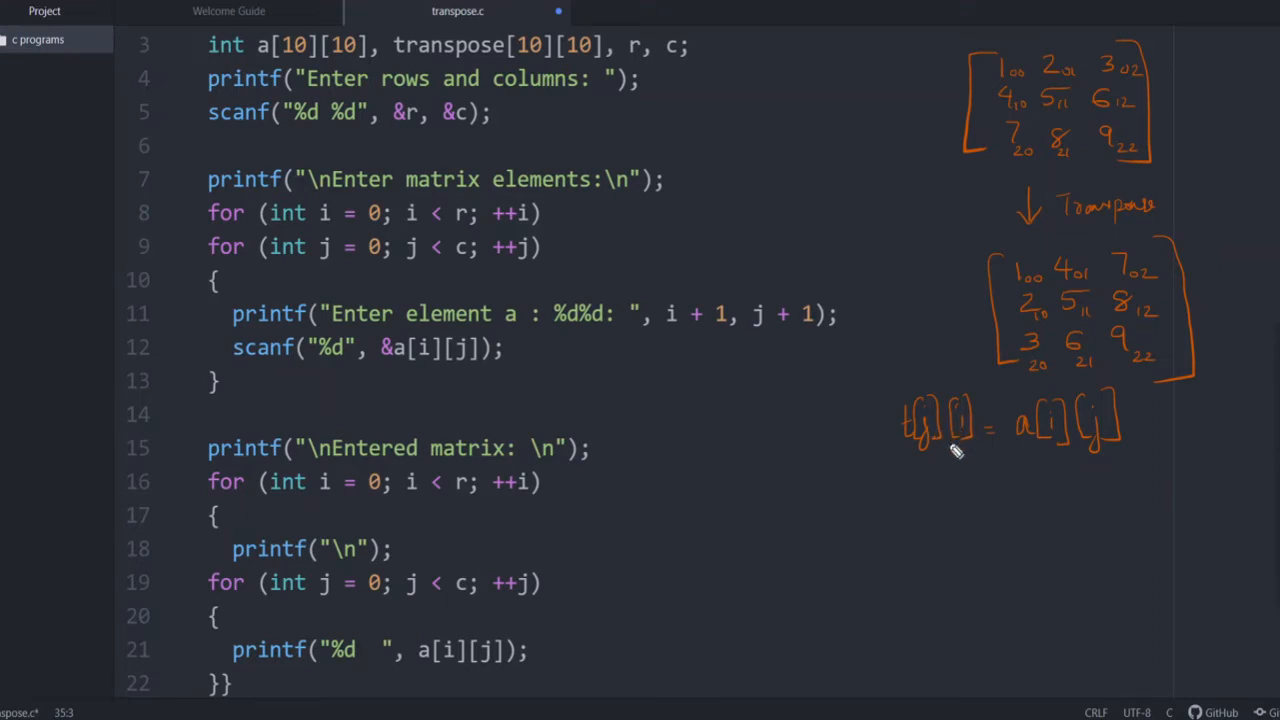
{"action": "mouse_move", "coordinate": [1058, 447]}
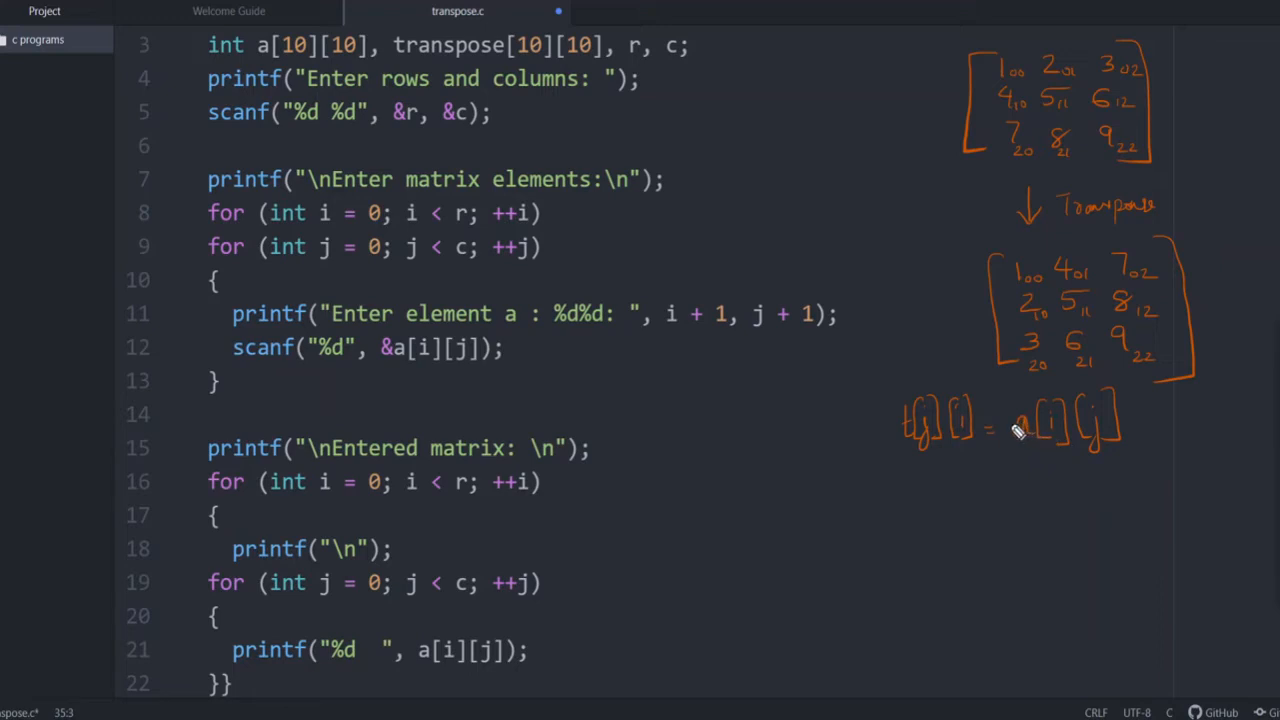
{"action": "mouse_move", "coordinate": [1033, 364]}
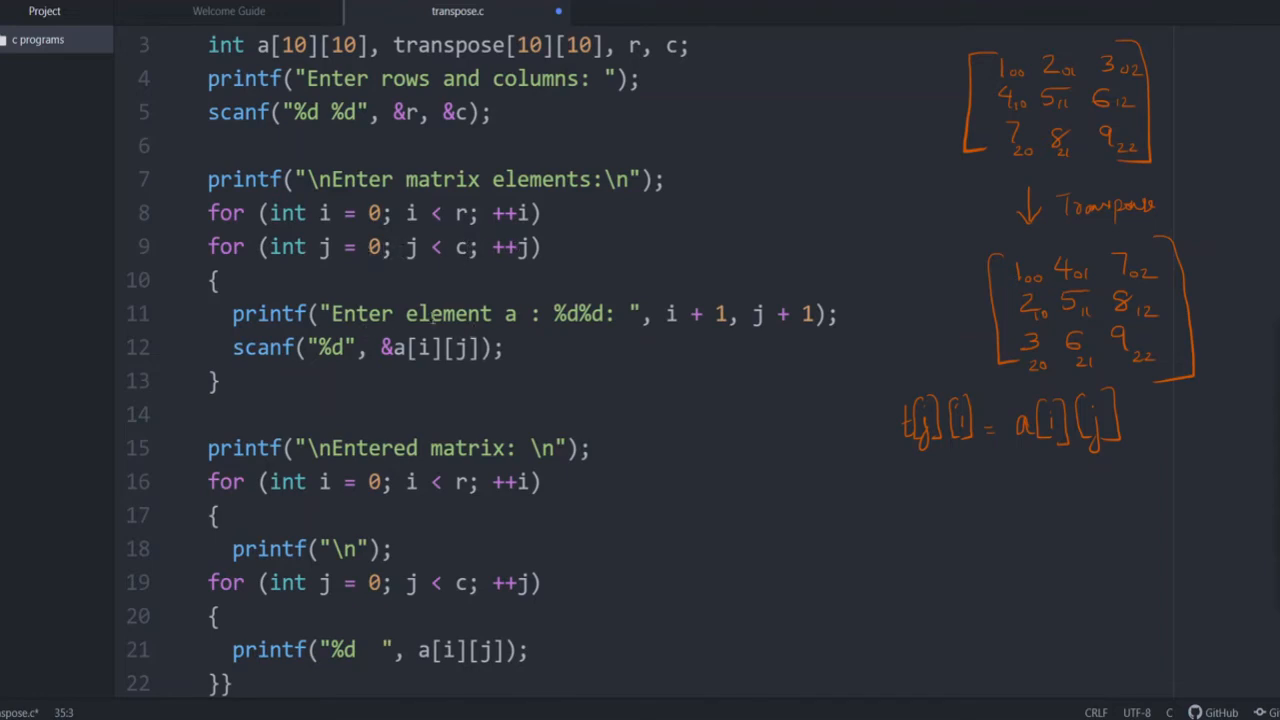
{"action": "mouse_move", "coordinate": [670, 313]}
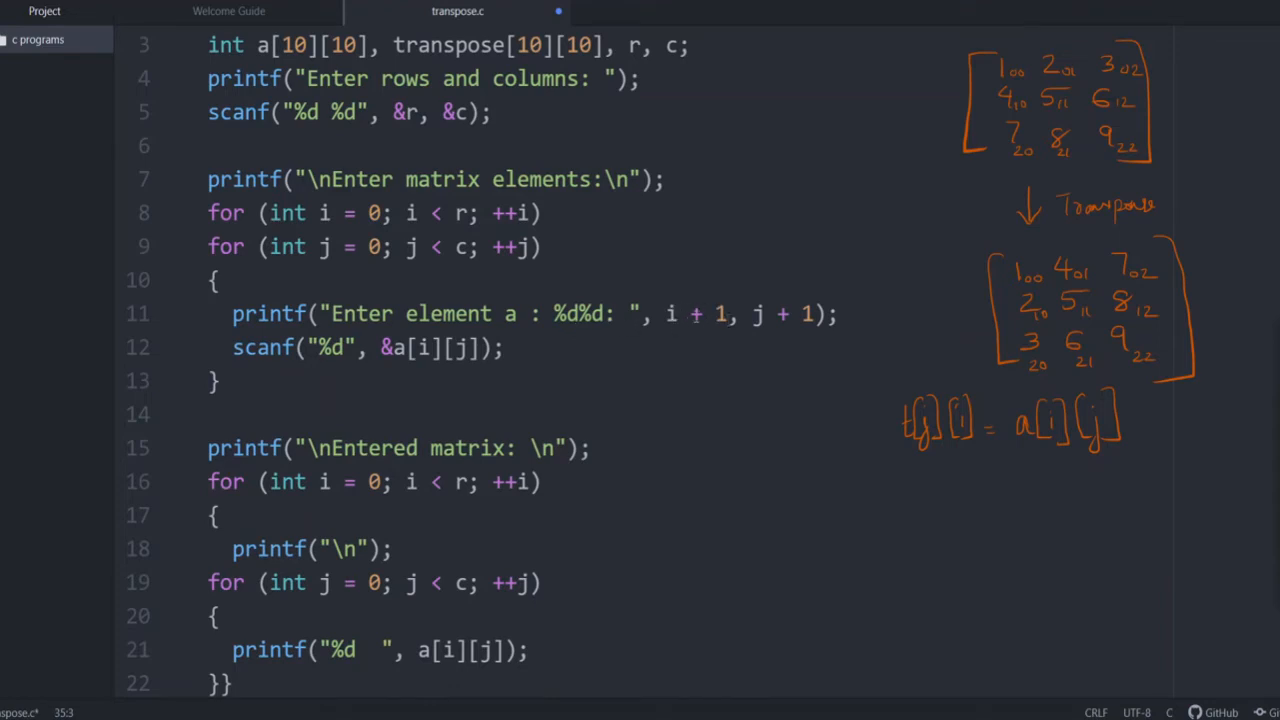
{"action": "mouse_move", "coordinate": [320, 147]}
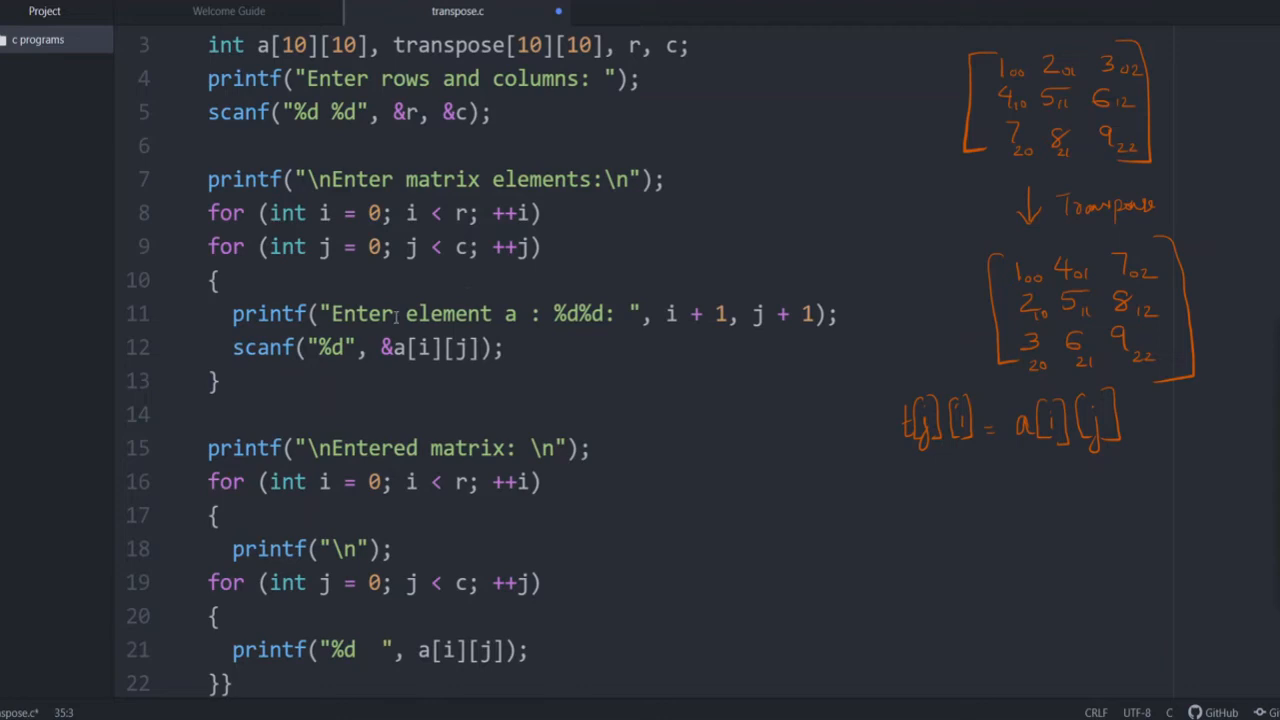
{"action": "mouse_move", "coordinate": [717, 330]}
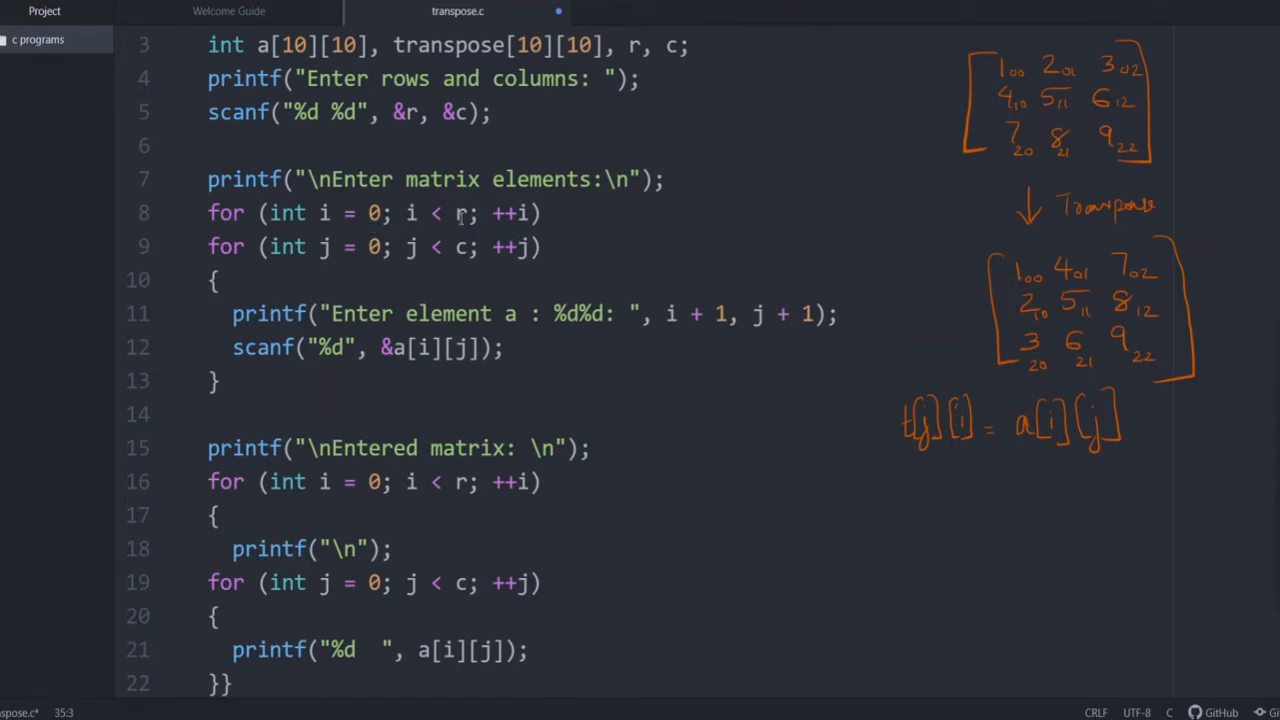
{"action": "mouse_move", "coordinate": [995, 70]}
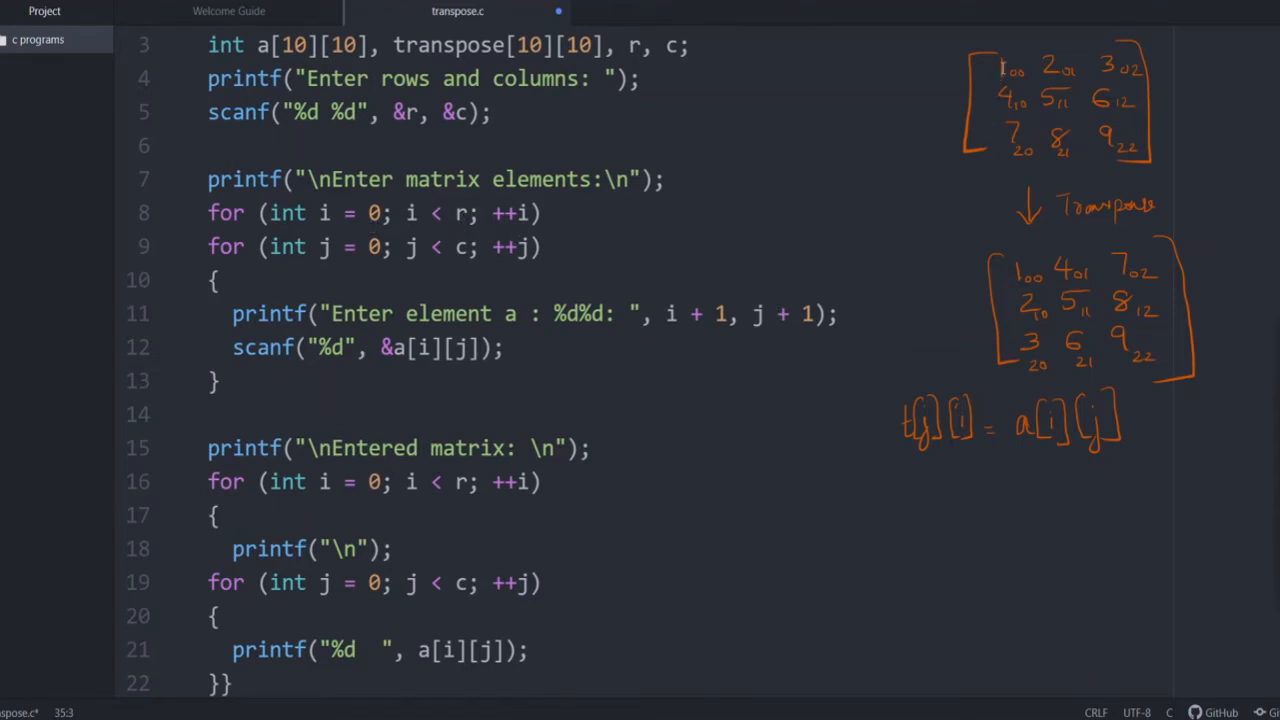
{"action": "mouse_move", "coordinate": [1003, 52]}
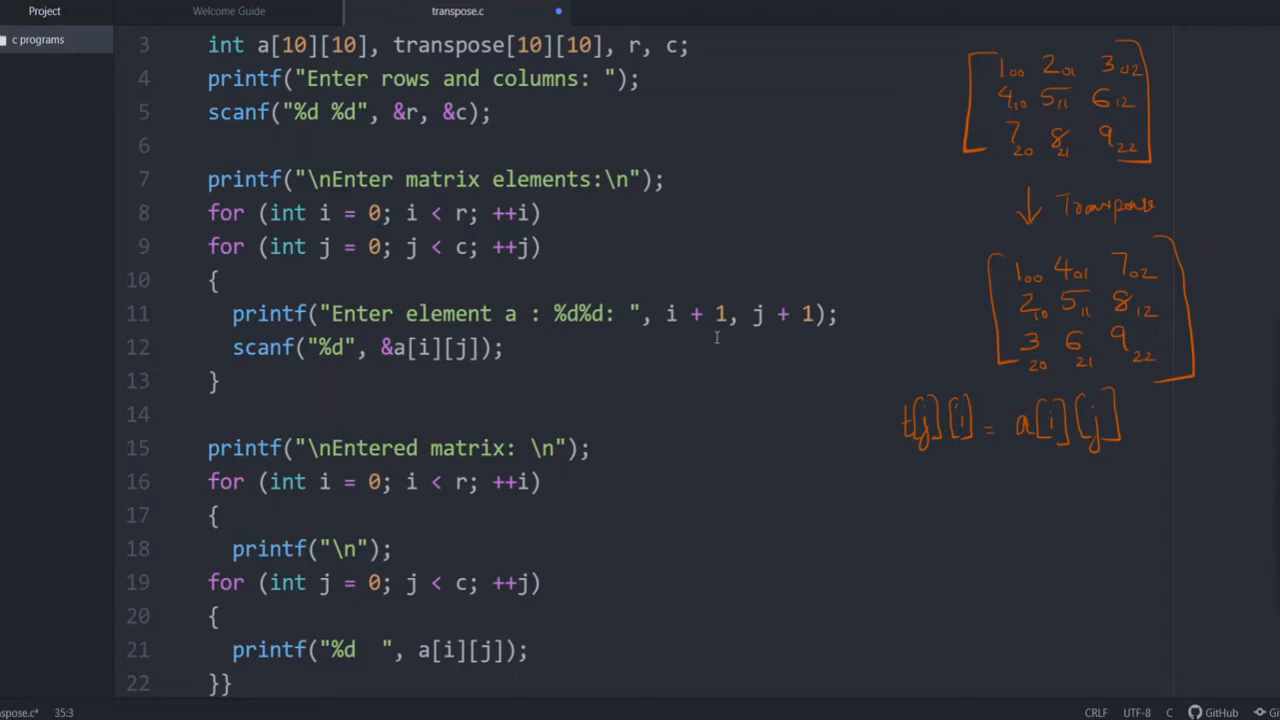
{"action": "mouse_move", "coordinate": [702, 362]}
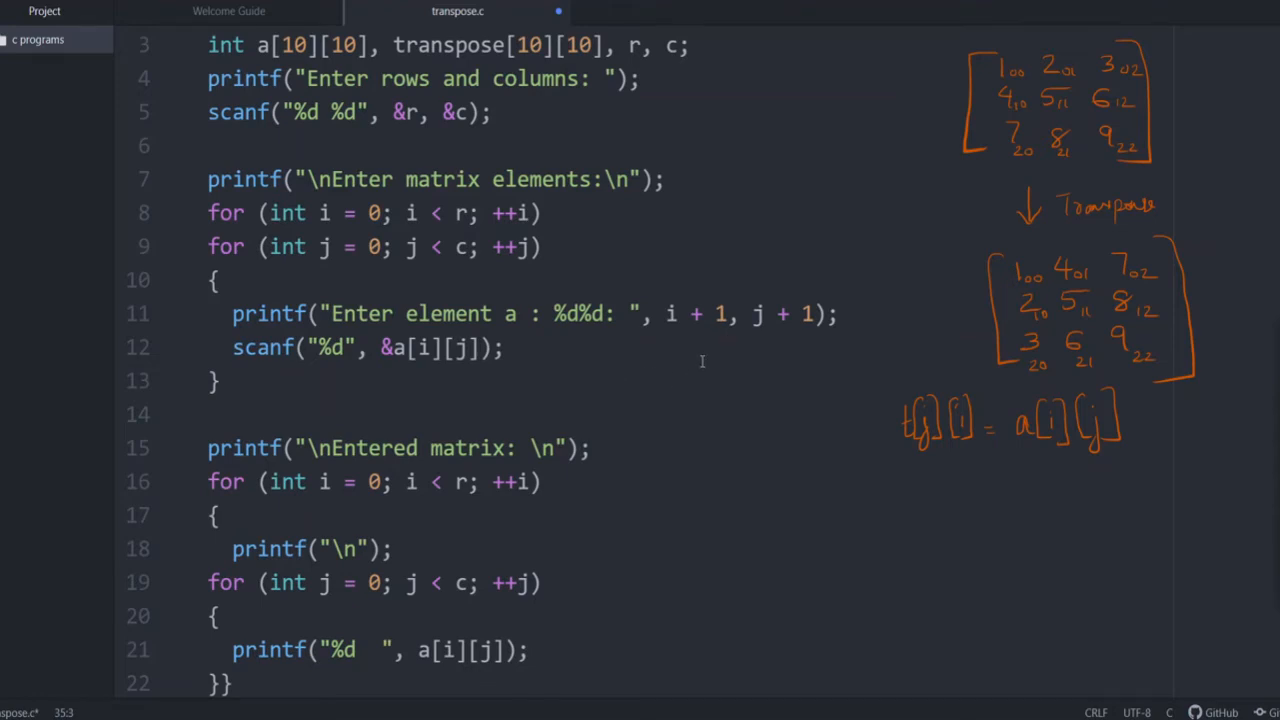
{"action": "mouse_move", "coordinate": [712, 254]}
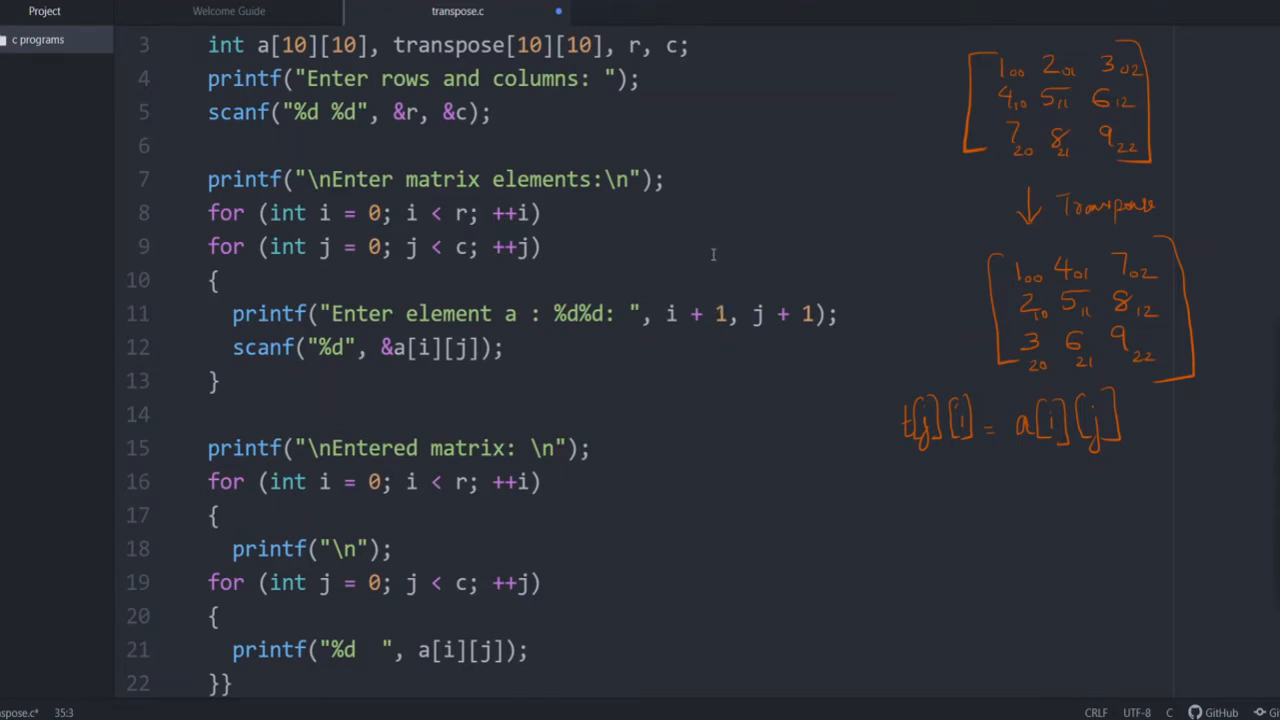
{"action": "mouse_move", "coordinate": [786, 221]}
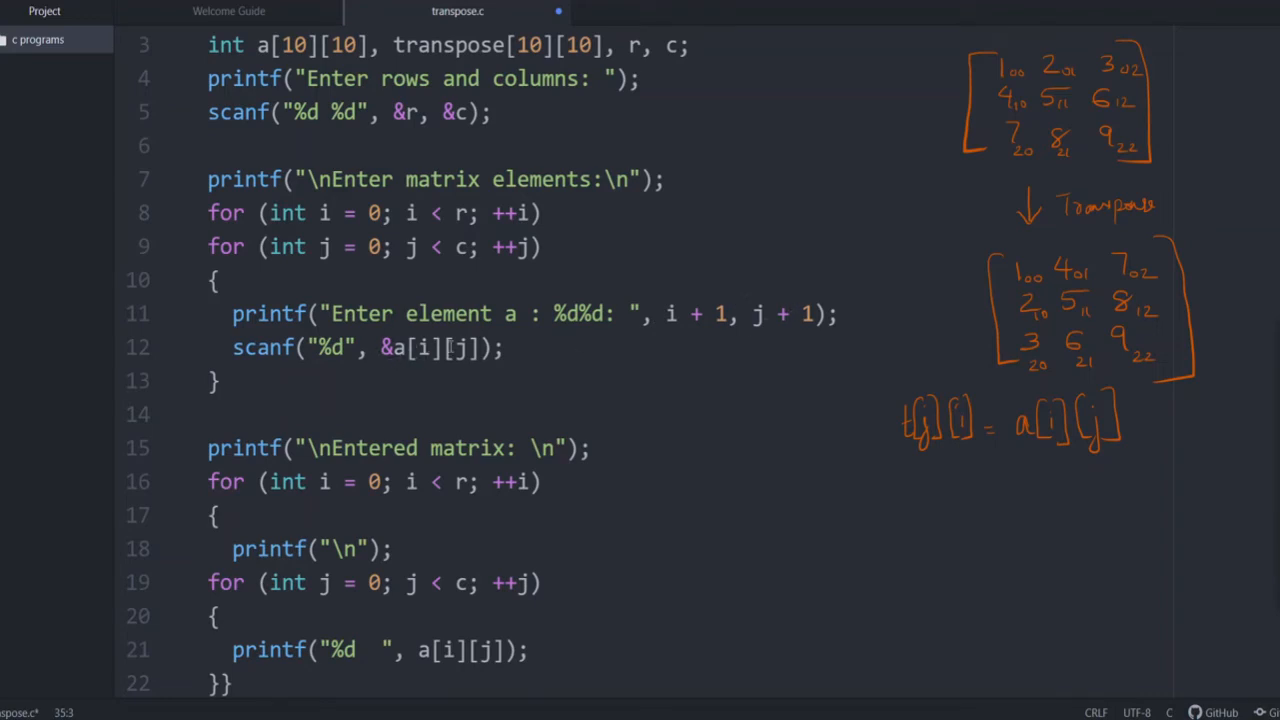
{"action": "mouse_move", "coordinate": [395, 422]}
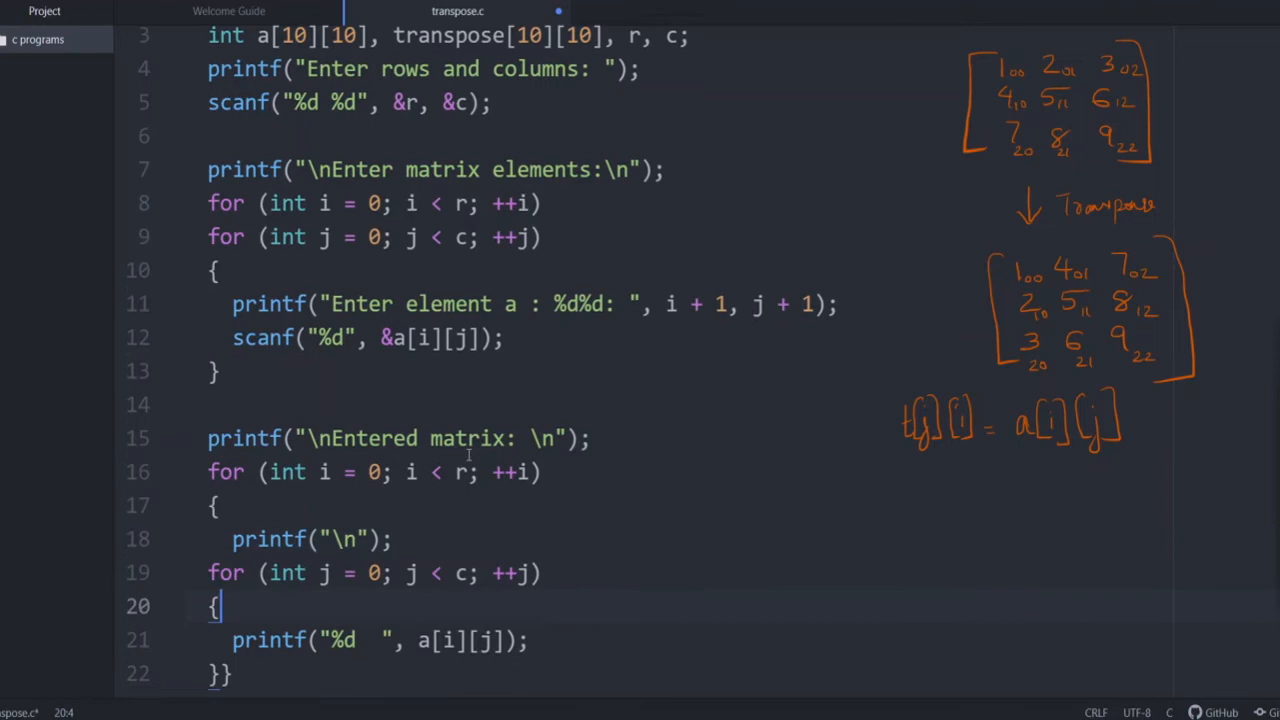
{"action": "scroll", "scroll_direction": "down", "scroll_amount": 3}
{"action": "type", "text": "transpose[j][i] = a[i][j];"}
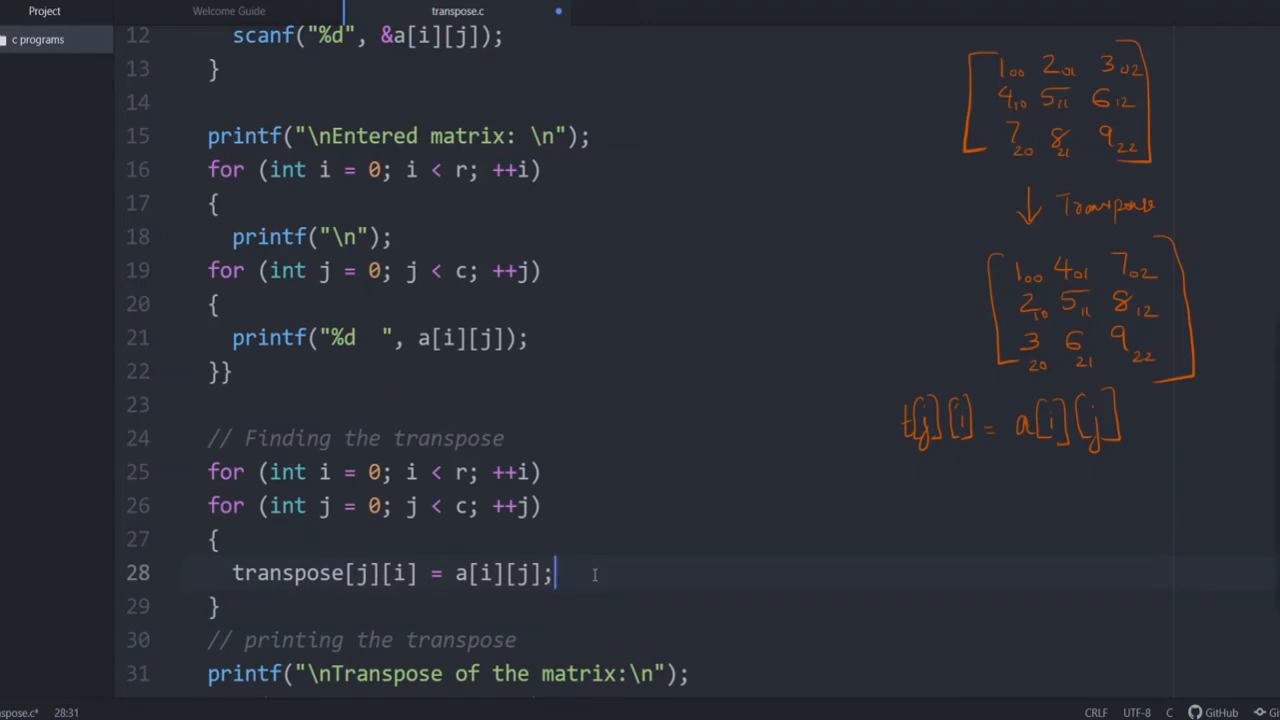
{"action": "scroll", "scroll_direction": "down", "scroll_amount": 3}
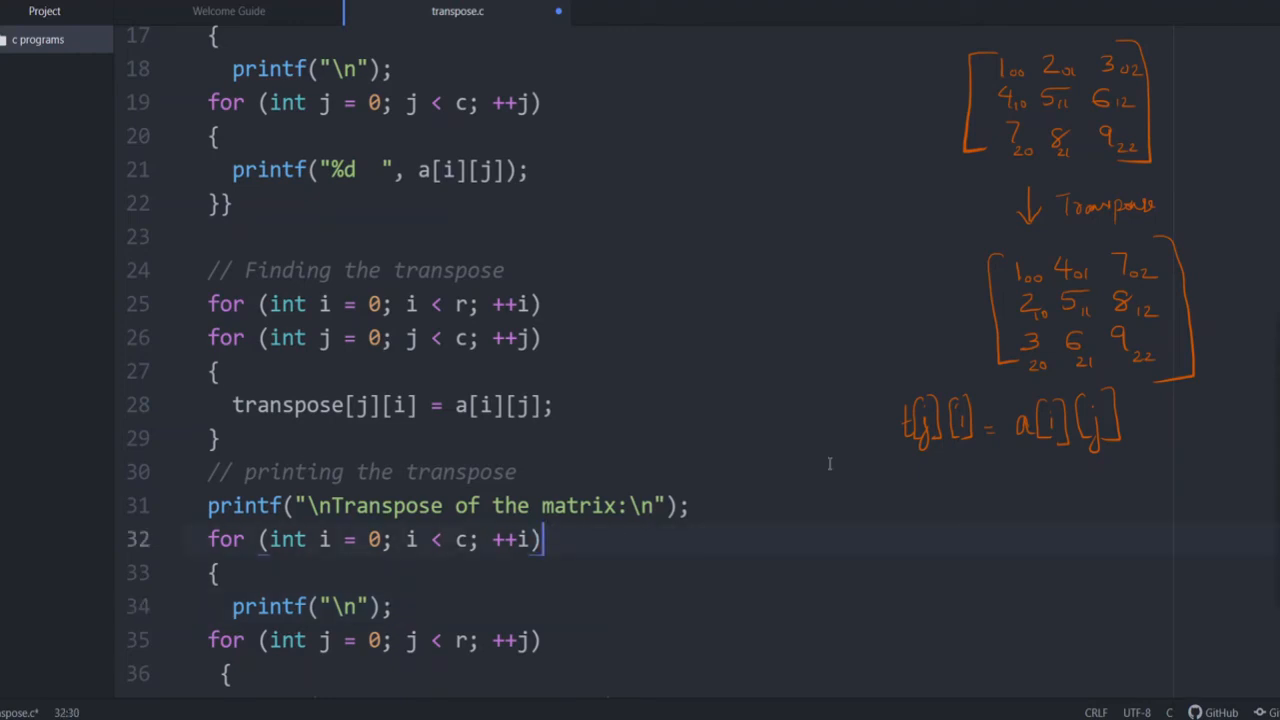
{"action": "mouse_move", "coordinate": [725, 529]}
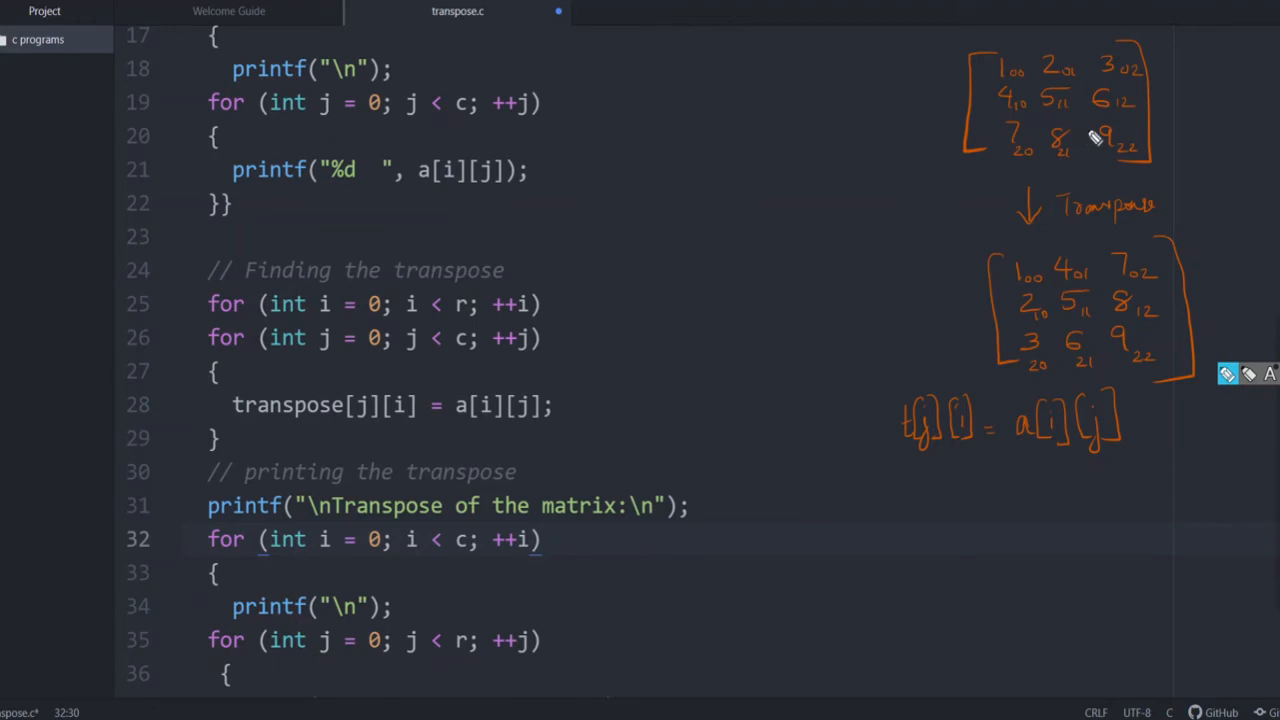
{"action": "mouse_move", "coordinate": [760, 85]}
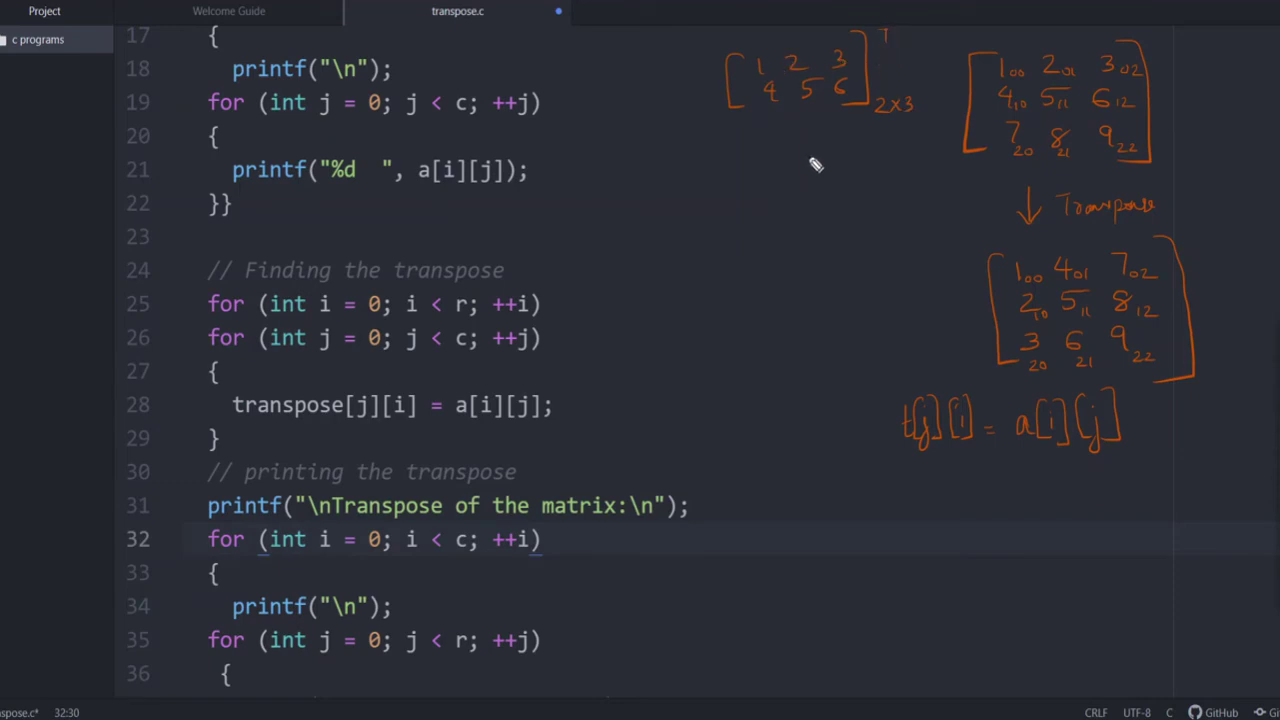
{"action": "mouse_move", "coordinate": [768, 85]}
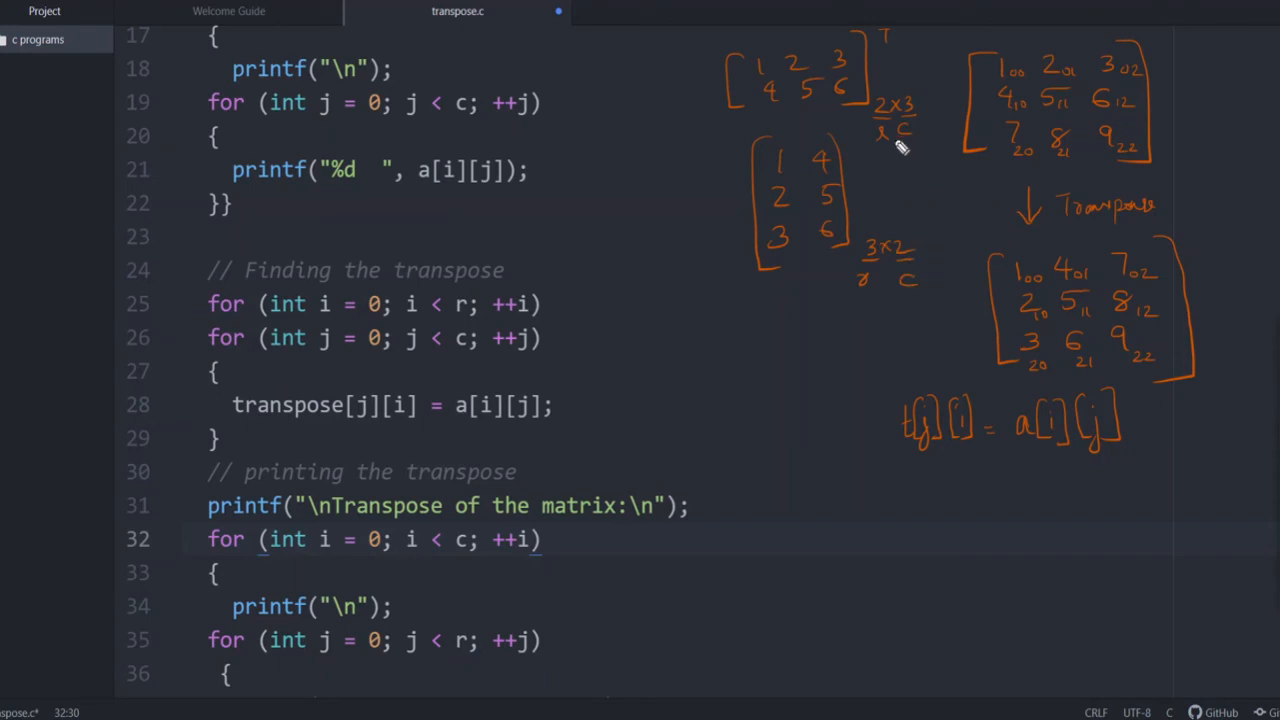
{"action": "mouse_move", "coordinate": [883, 215]}
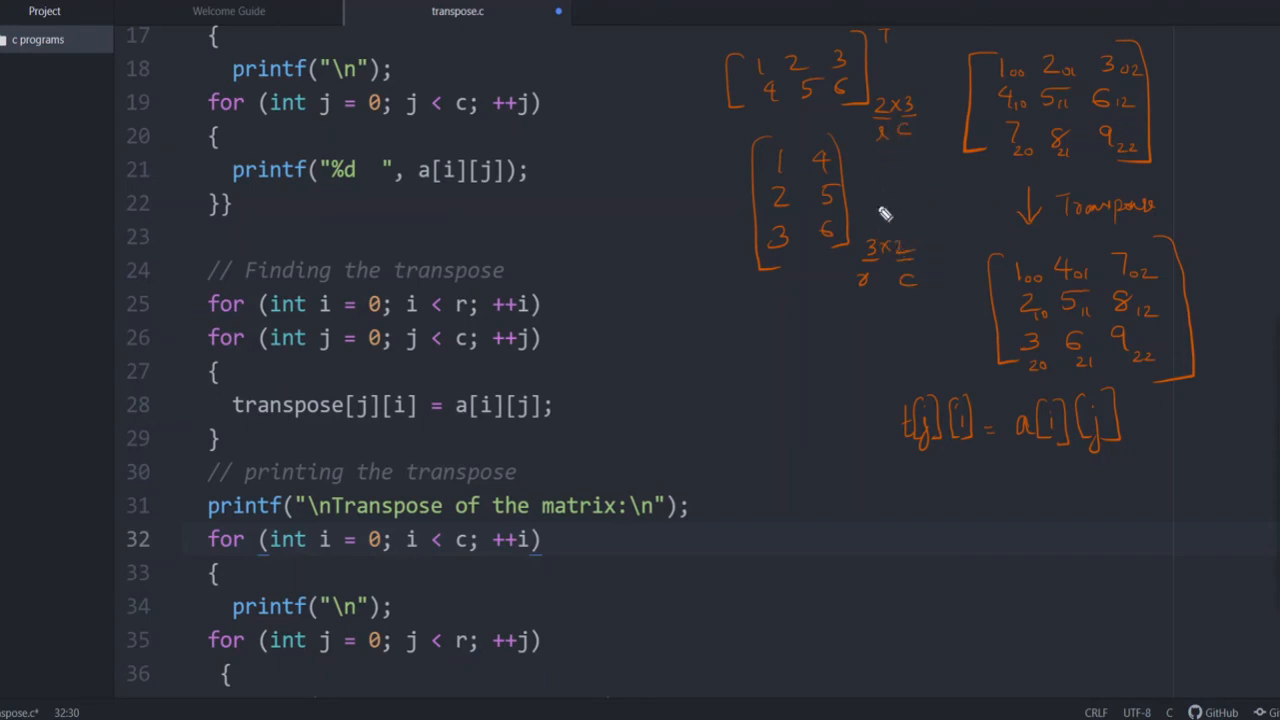
{"action": "mouse_move", "coordinate": [874, 183]}
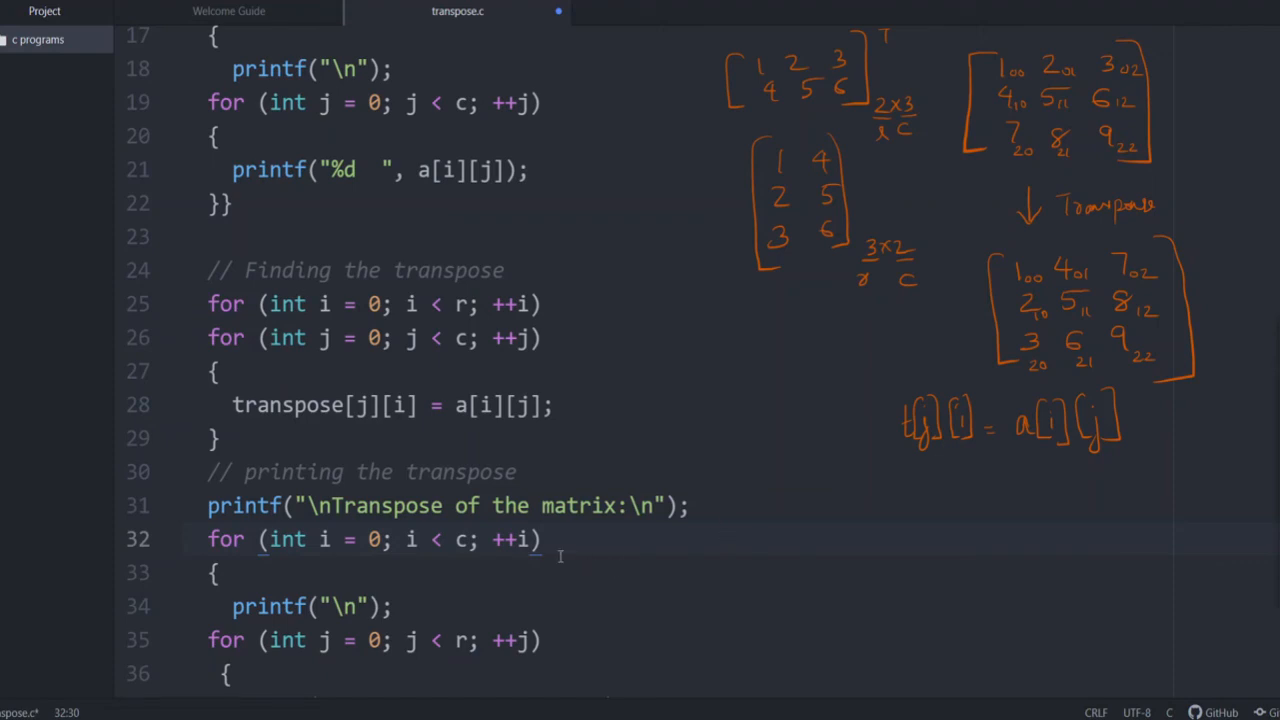
Place the cursor after the outer printing loop header to begin a comment
{"action": "left_click", "coordinate": [212, 573]}
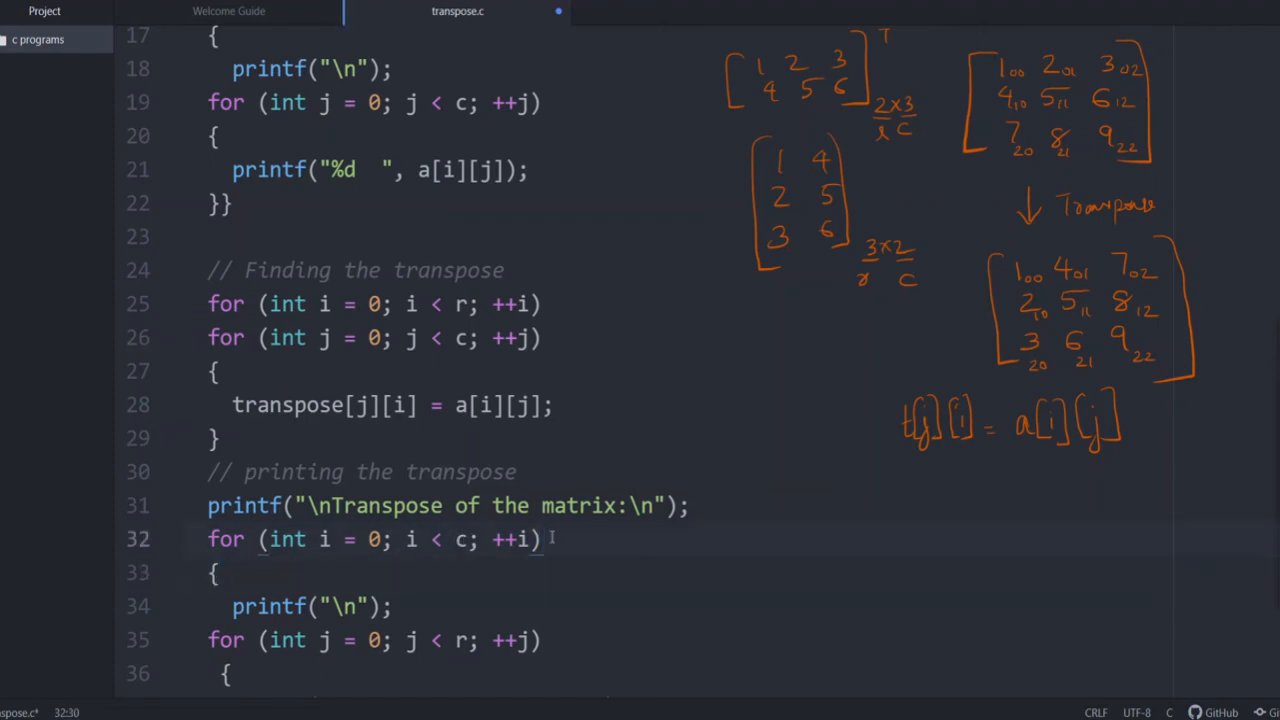
Comment the outer printing loop: row number is c in transpose
{"action": "type", "text": "//row number i"}
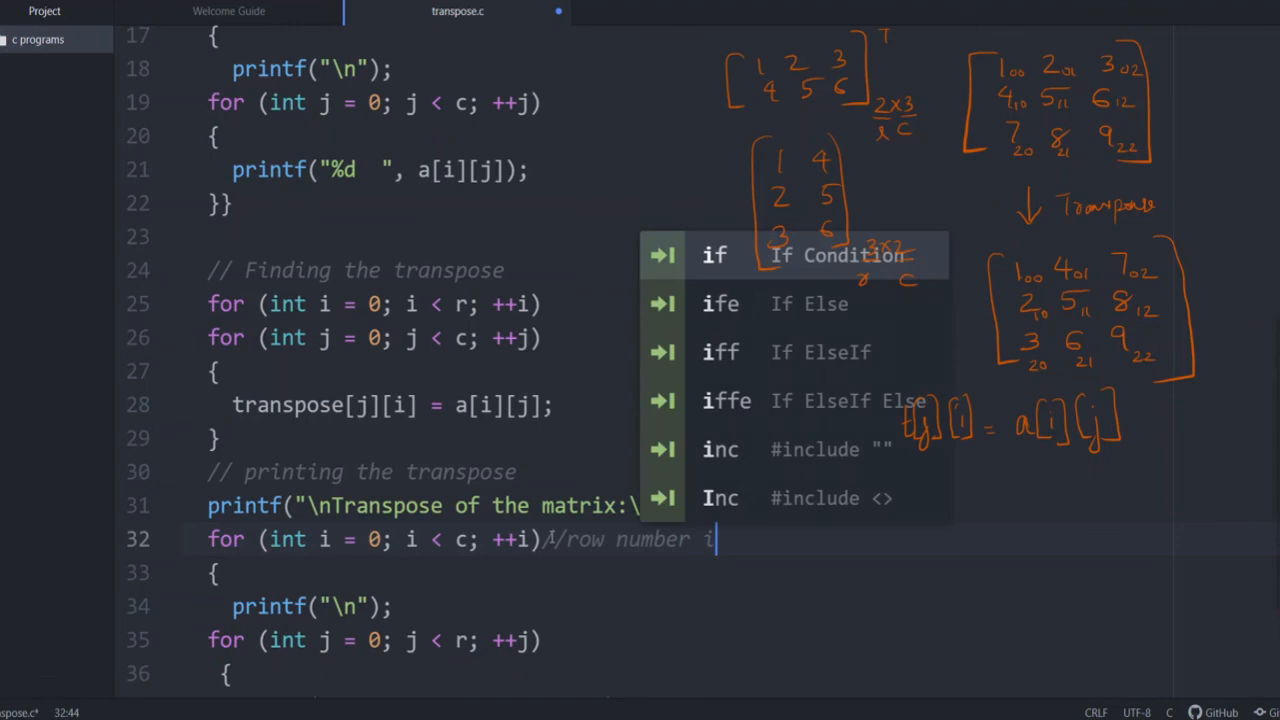
{"action": "type", "text": "s c in"}
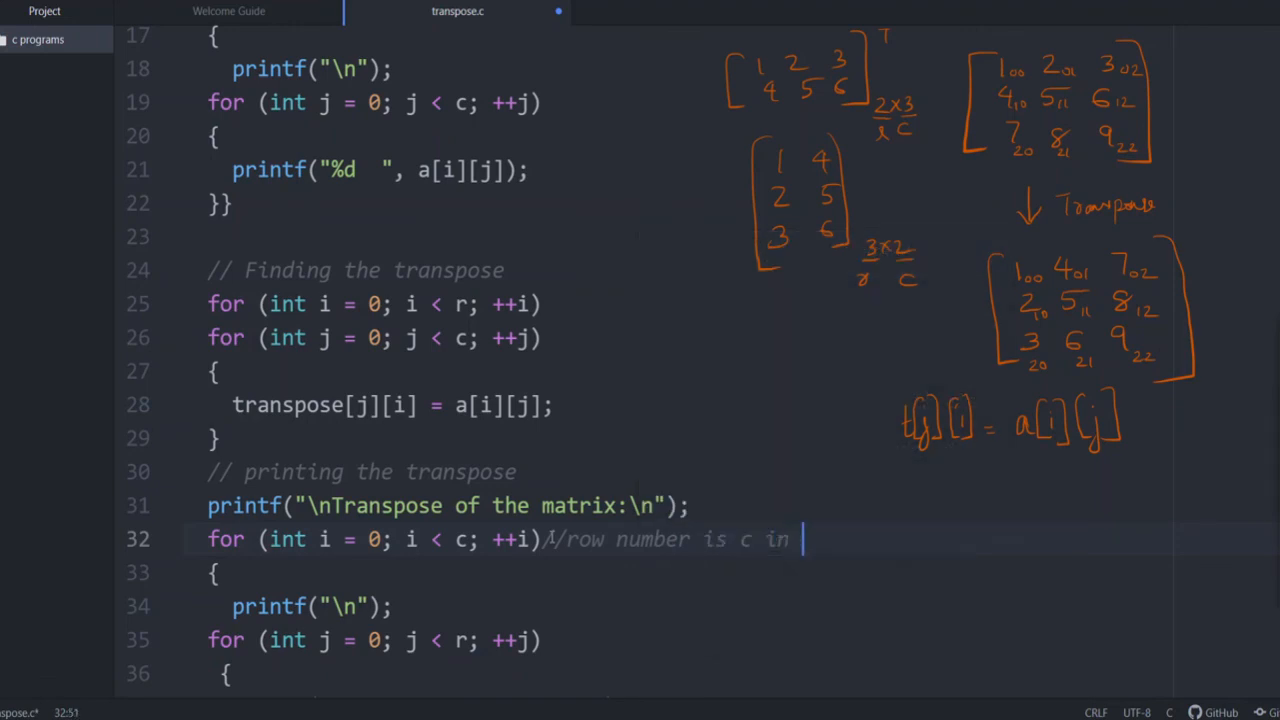
{"action": "type", "text": "transpose"}
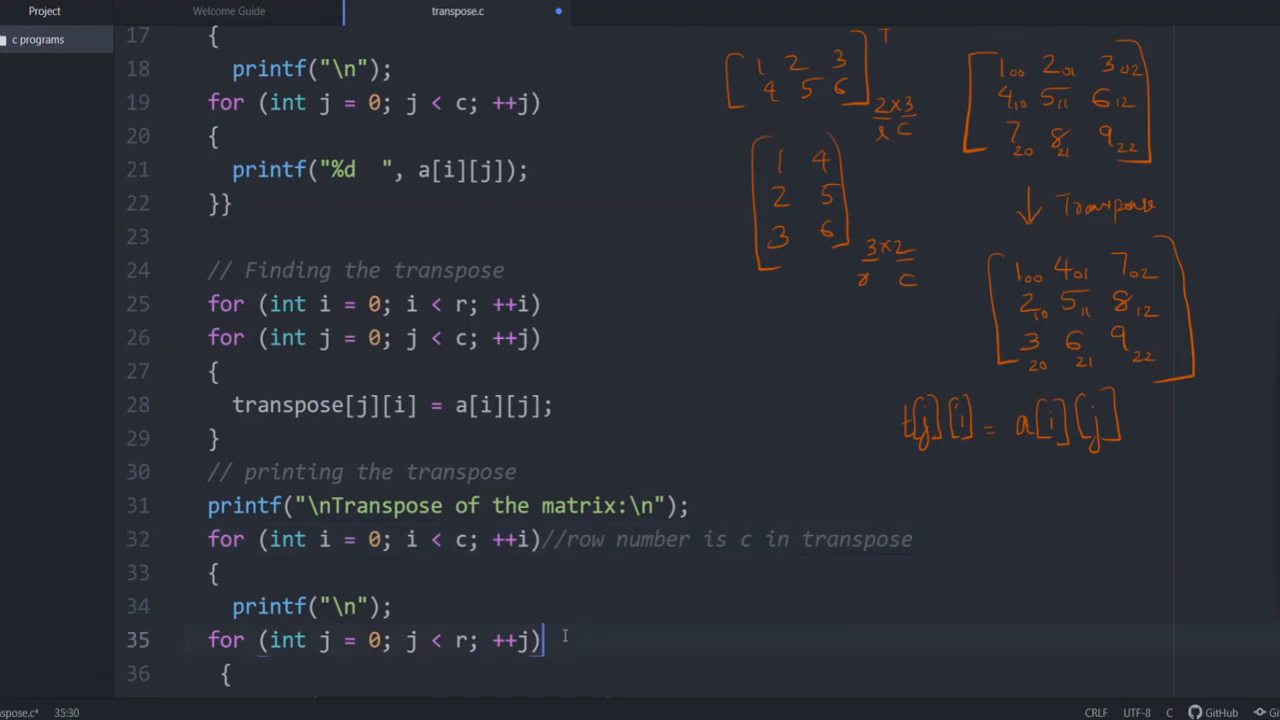
Comment the inner printing loop: column number is r in transpose
{"action": "type", "text": "//column number is"}
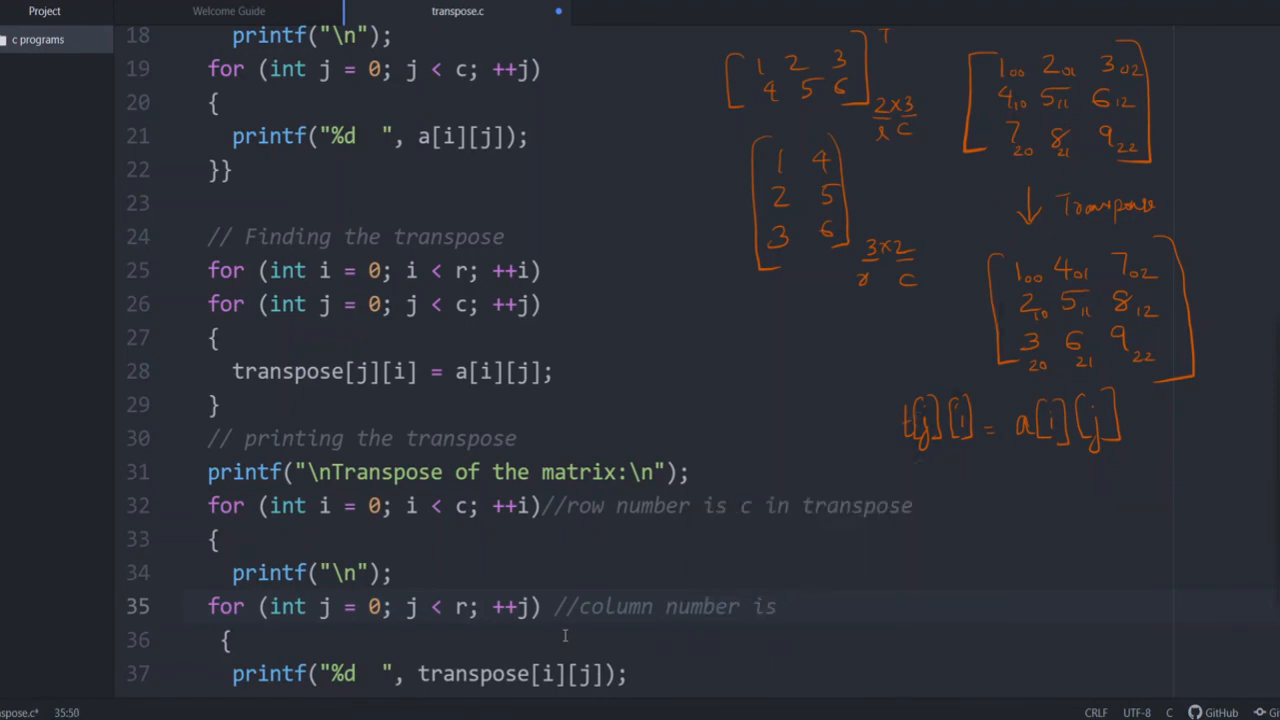
{"action": "type", "text": "r in tr"}
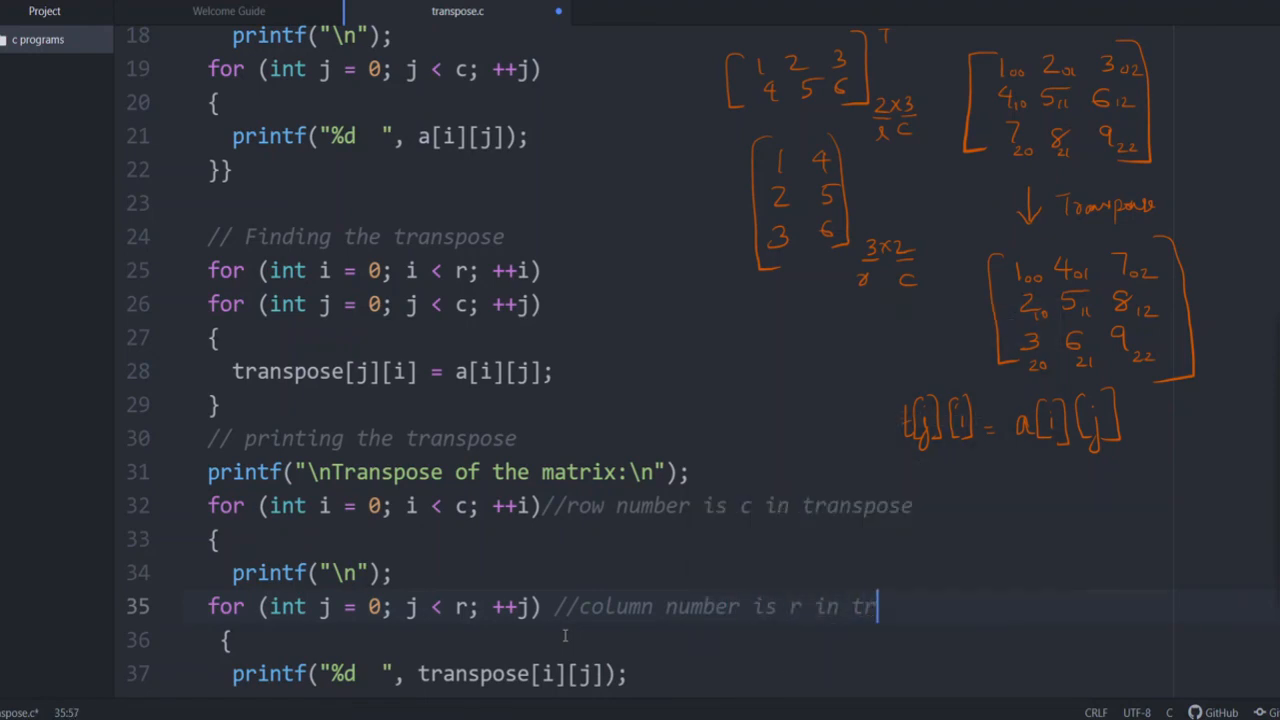
{"action": "type", "text": "anspose"}
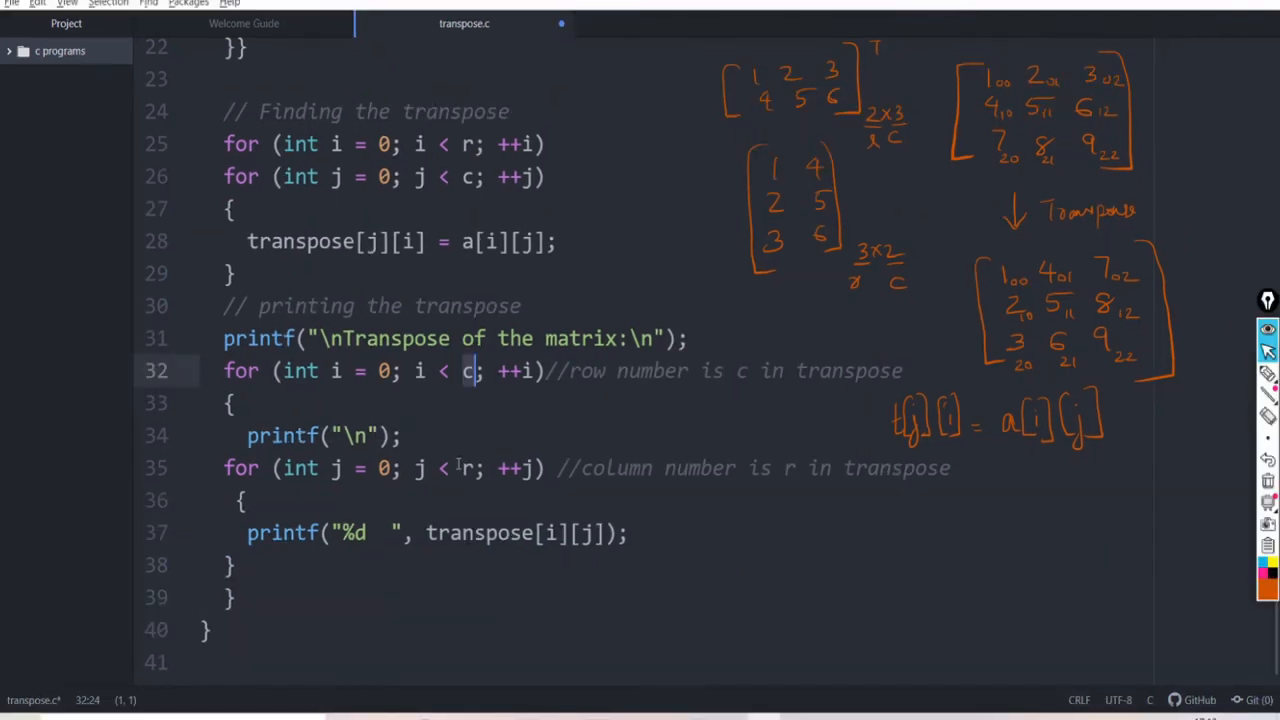
Save and run the program, entering a 2x3 matrix of 1–6 to print its transpose
{"action": "key", "text": "ctrl+s"}
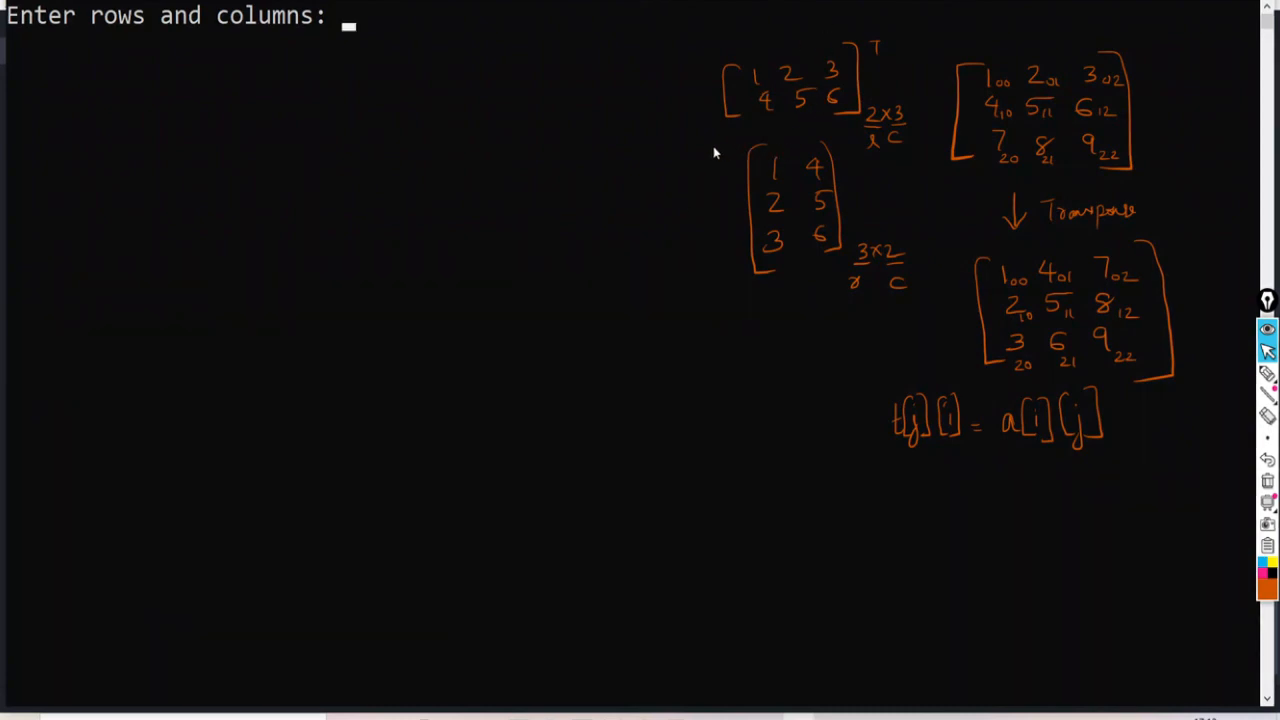
{"action": "type", "text": "2"}
{"action": "type", "text": "6"}
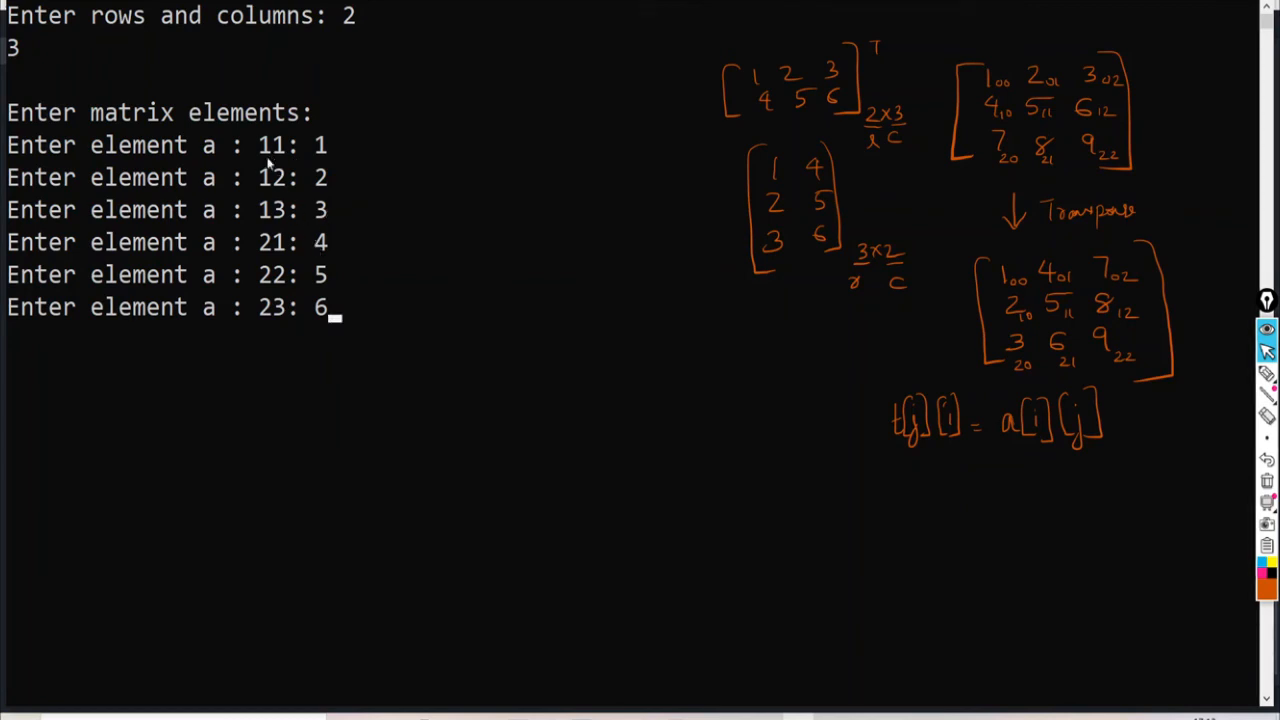
{"action": "key", "text": "enter"}
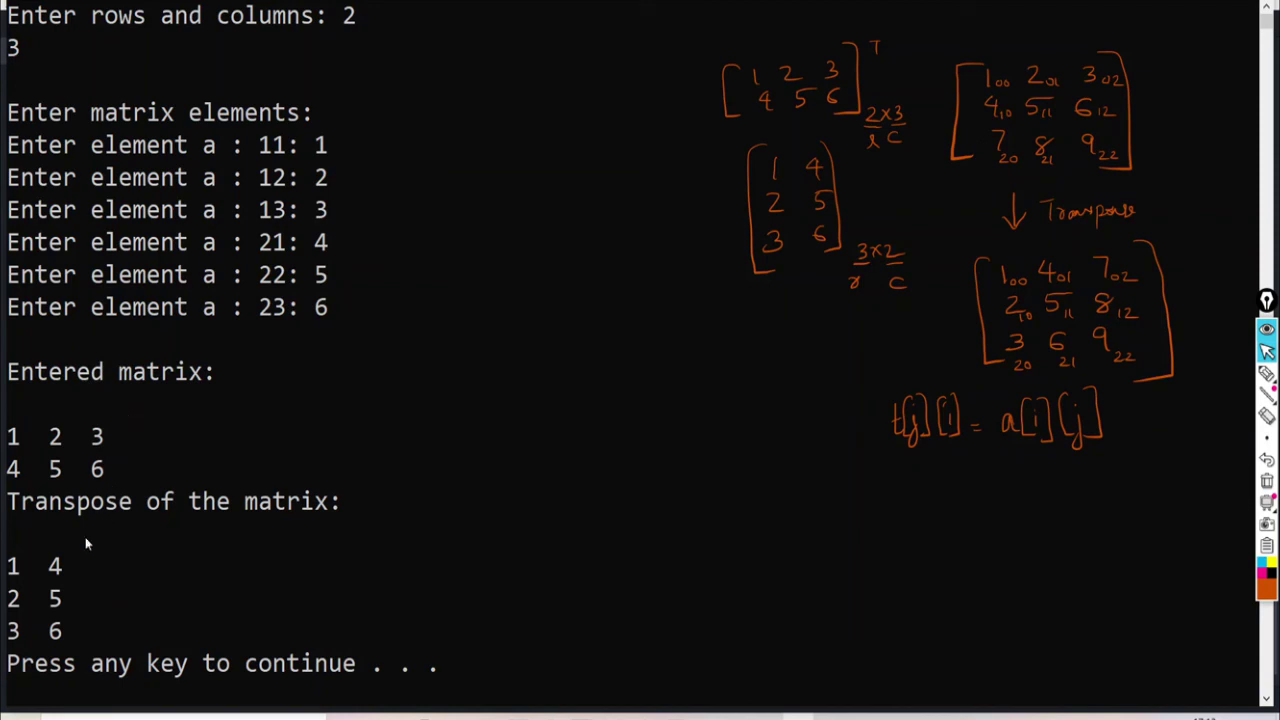
{"action": "mouse_move", "coordinate": [80, 640]}
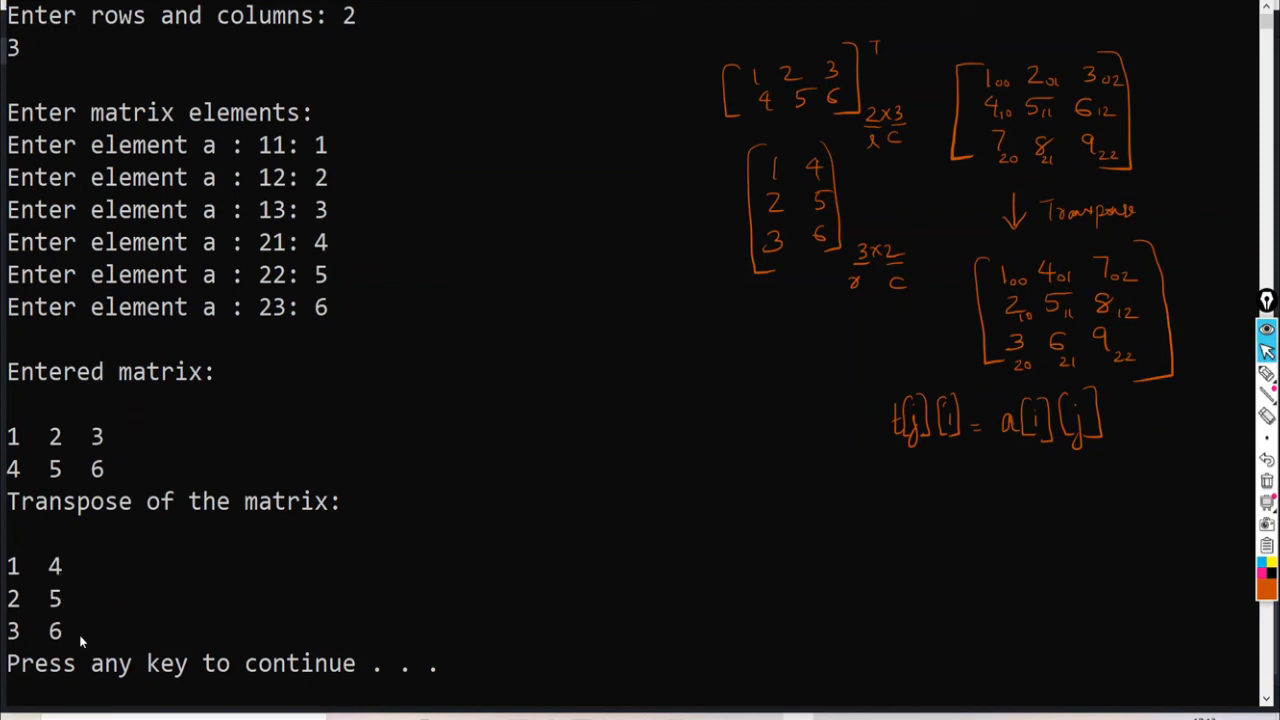